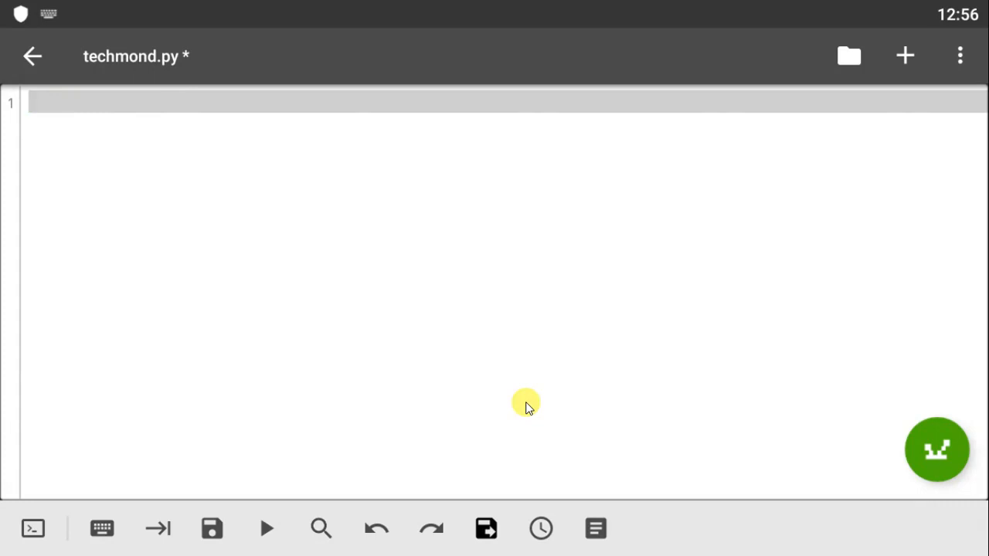
Begin techmond.py with the header line 'class Human():'
text(cl)
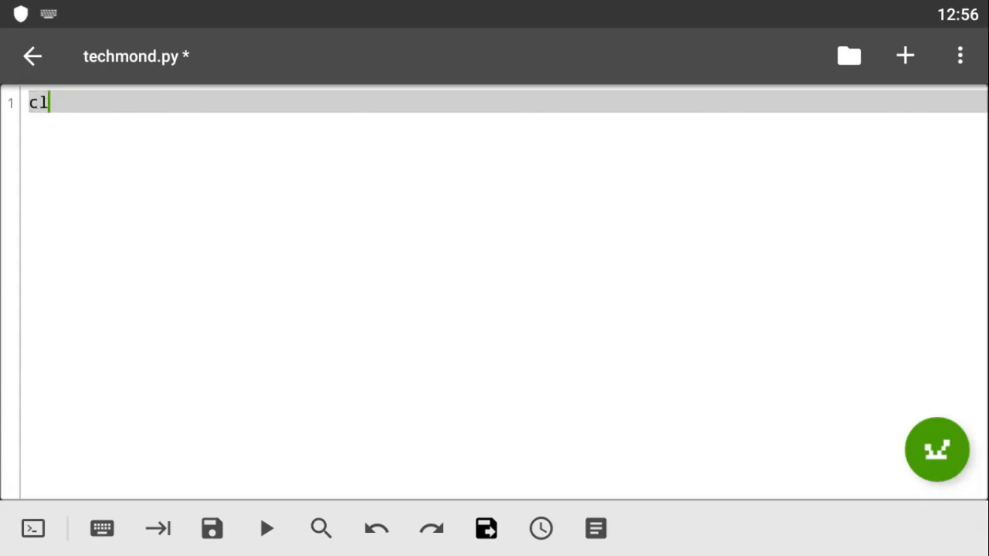
text(ass)
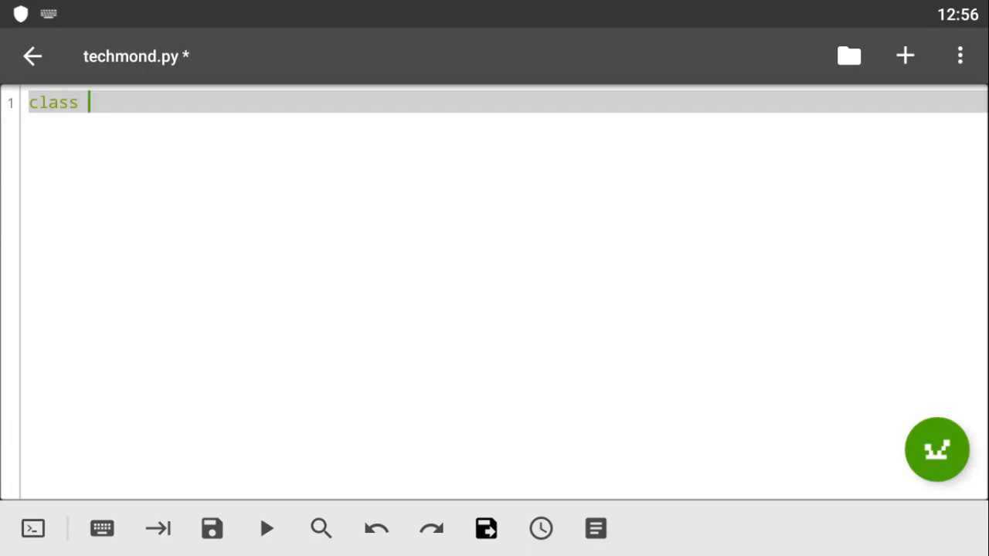
text(Hum)
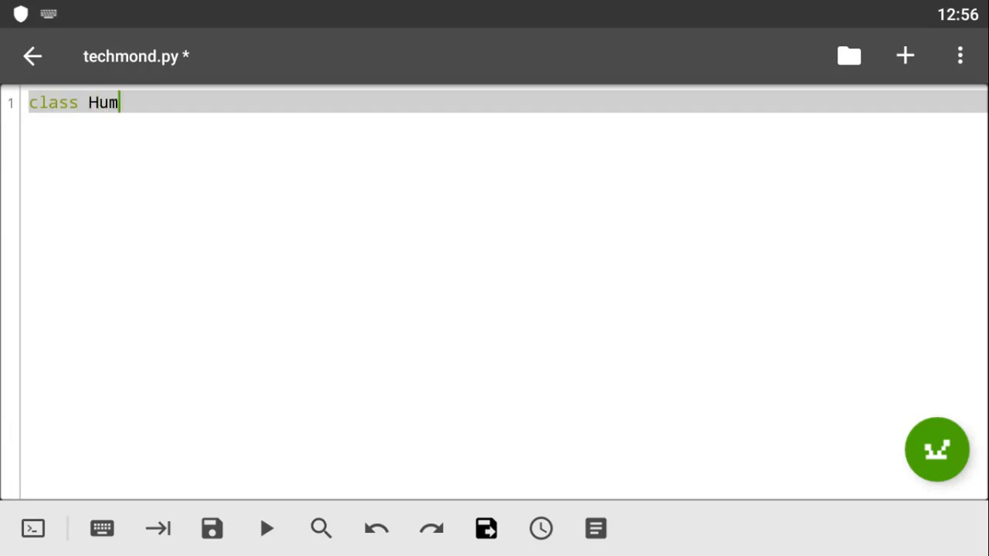
text(an())
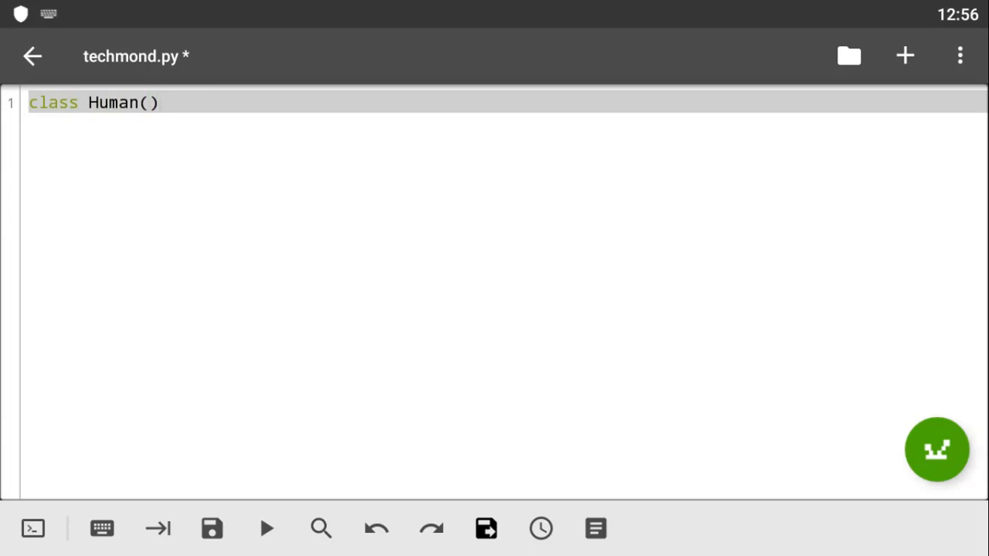
text(:)
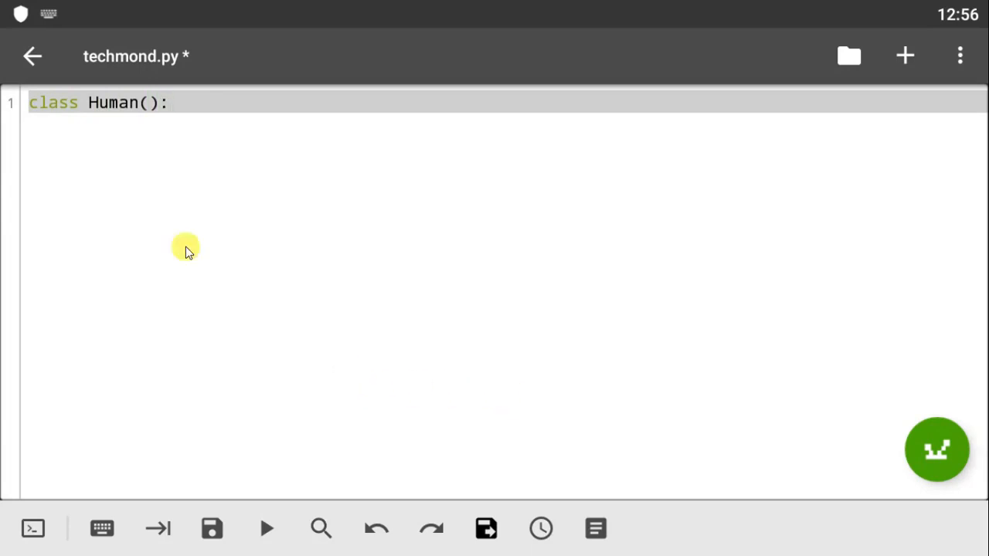
mouse_move(173, 235)
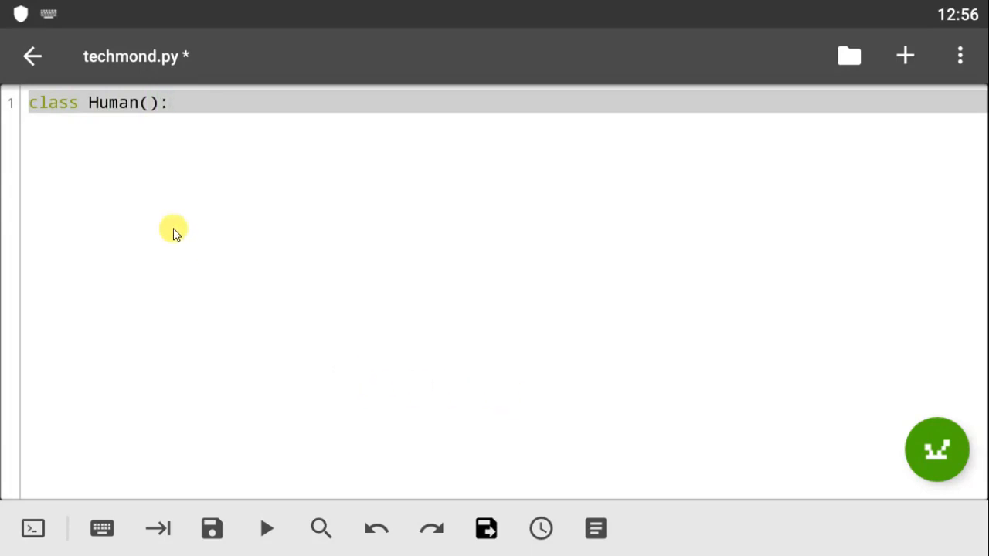
Remove the empty parentheses leaving 'class Human:' and start an indented body line
click(157, 102)
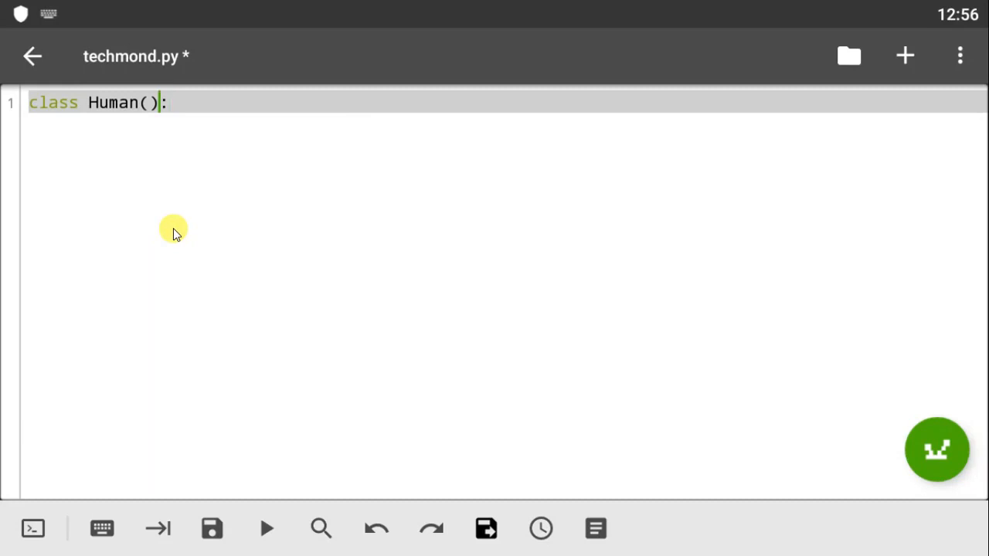
key(BackSpace)
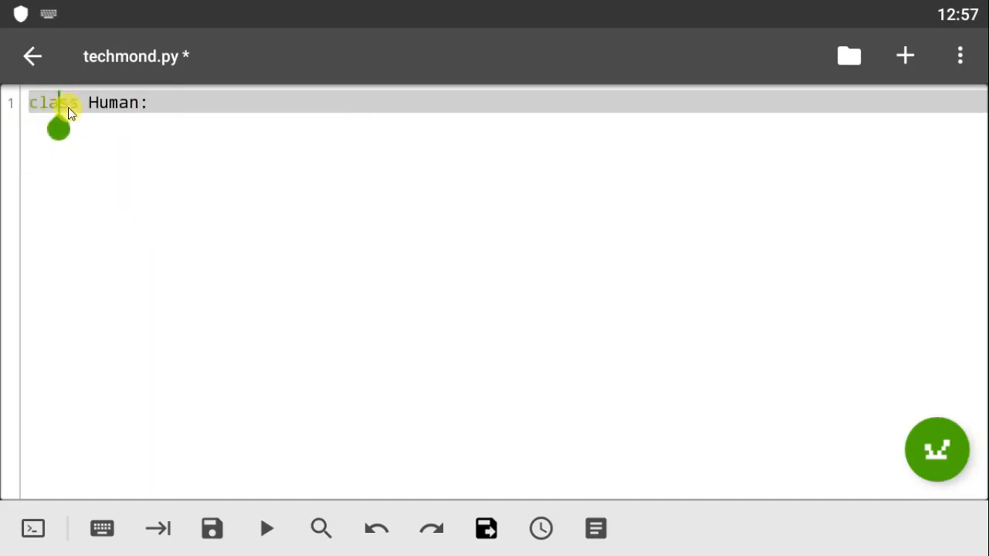
double_click(52, 102)
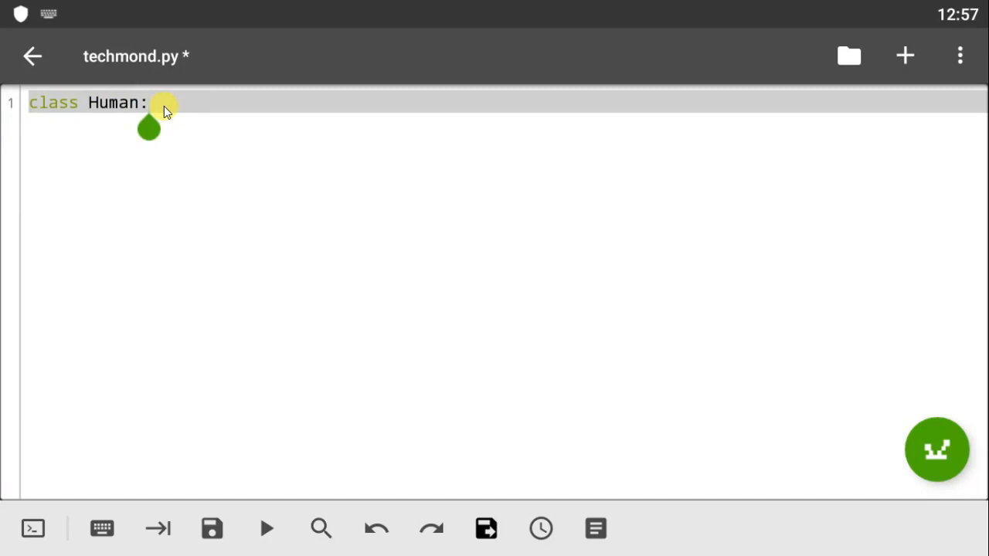
key(Enter)
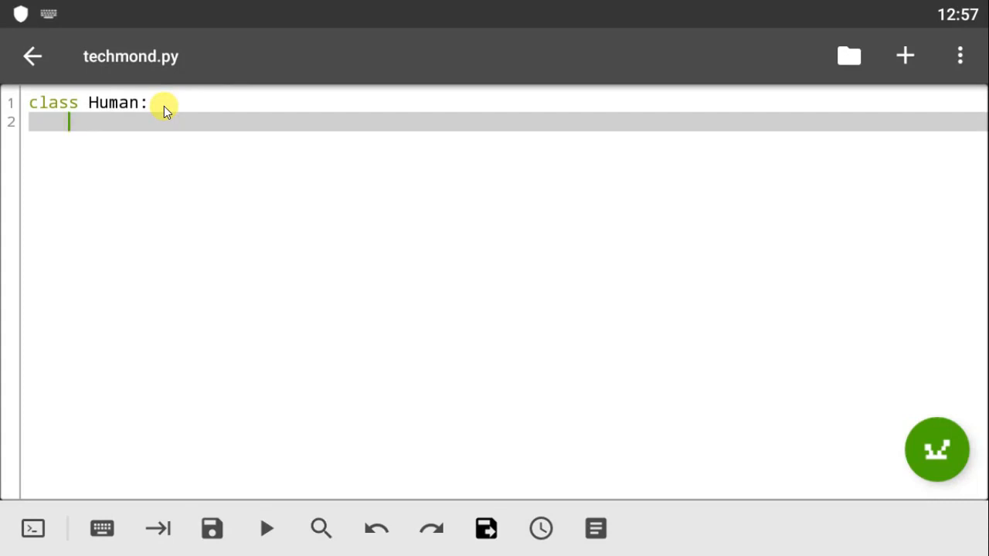
Clear the stray 'init' word and fix the mistyped 'def' keyword on line 2
text(init)
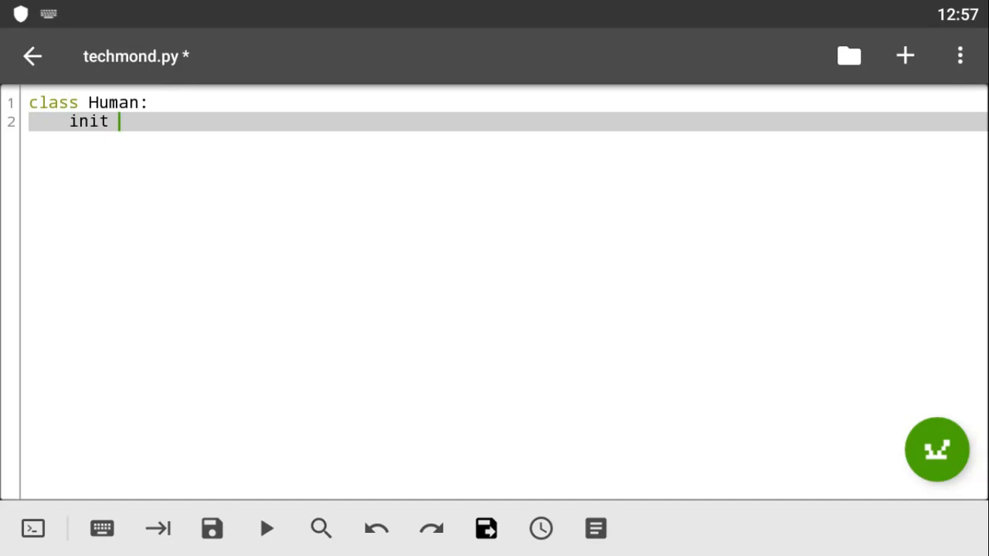
double_click(88, 121)
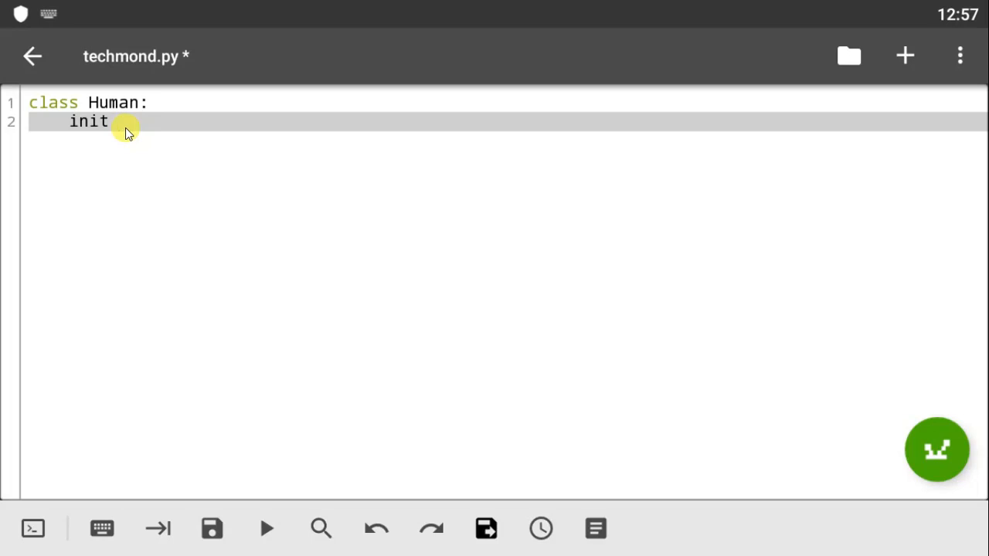
key(BackSpace)
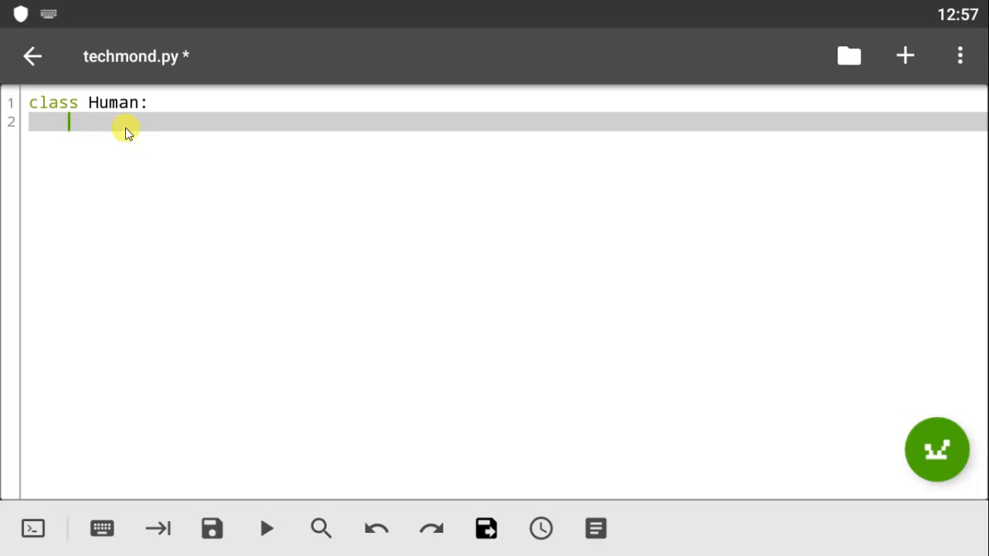
text(defe)
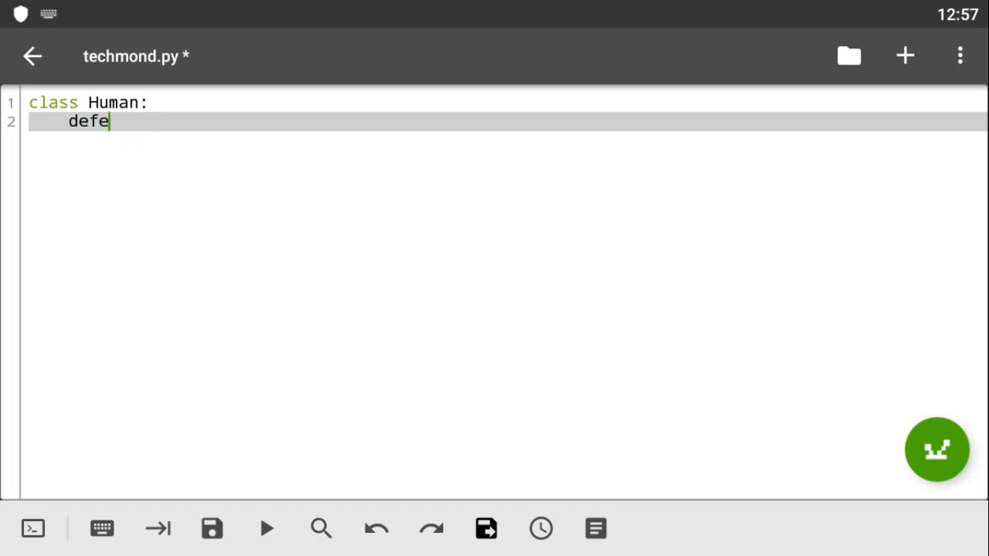
key(backspace)
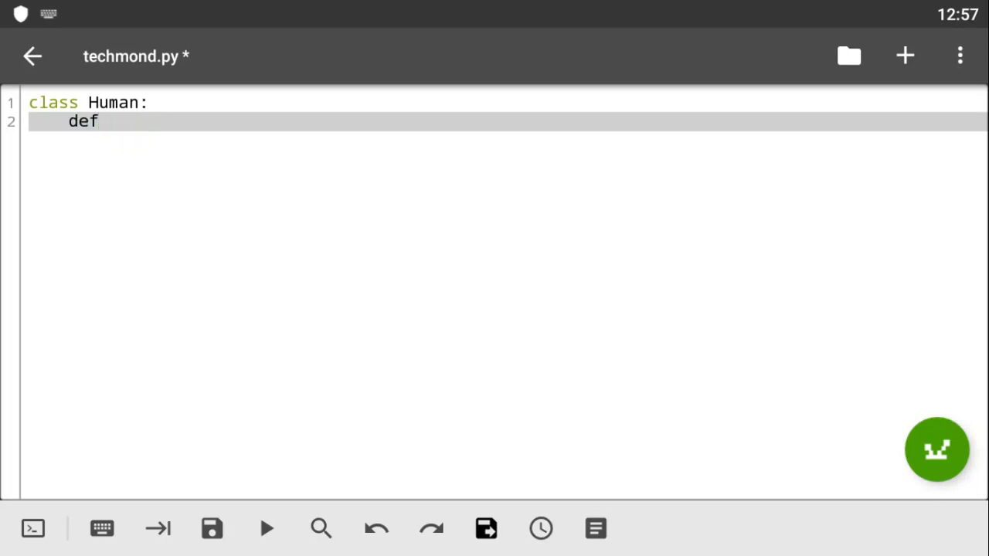
Write the constructor header 'def __init__(self,name,age):'
text(__init)
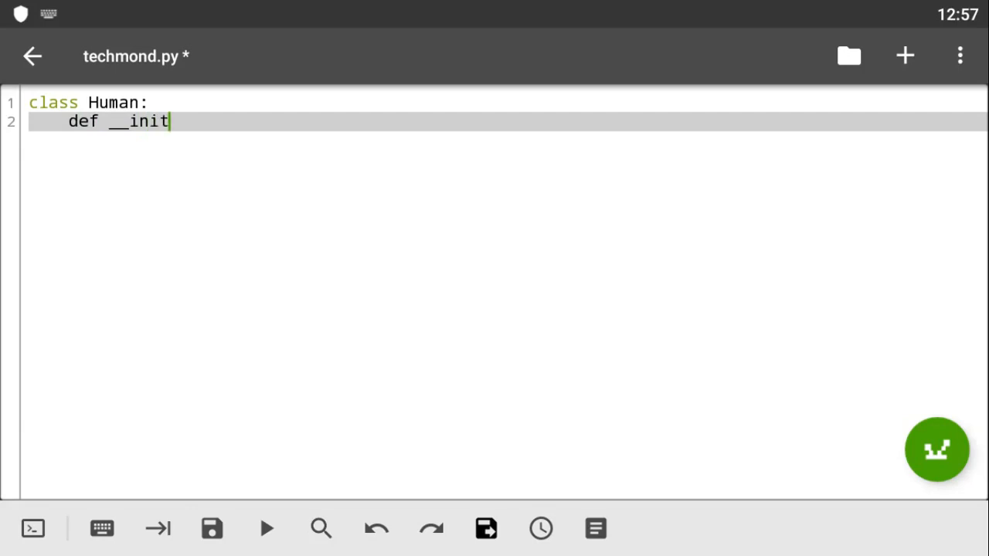
text(__)
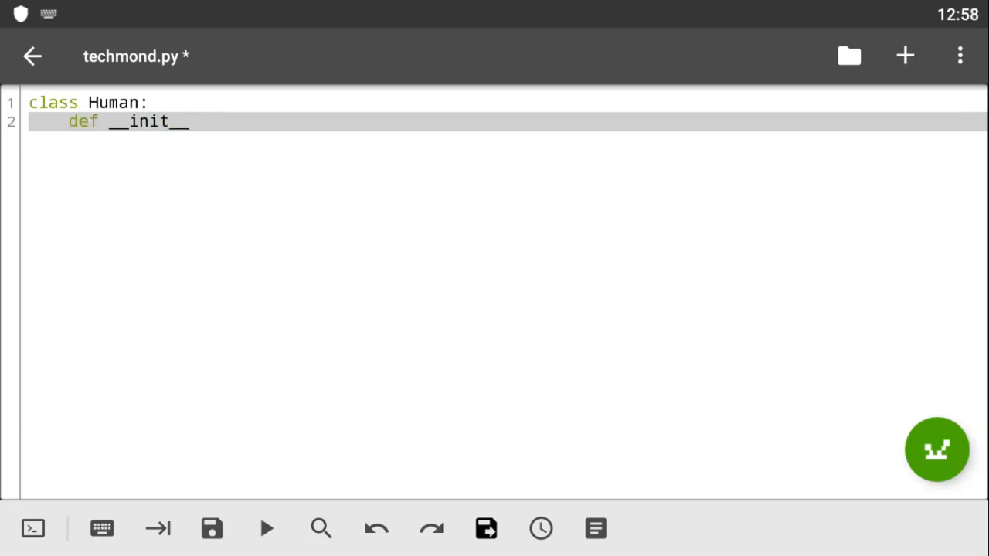
text(())
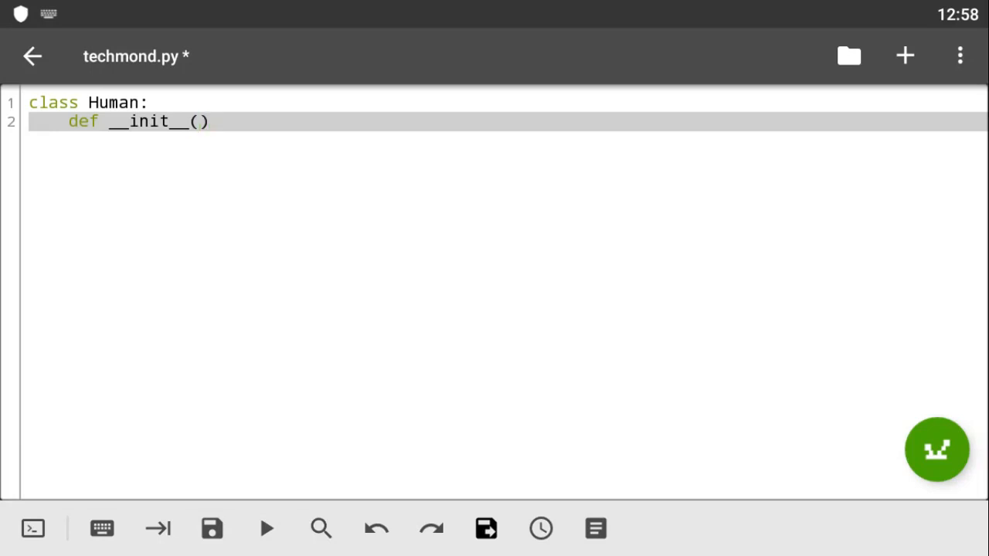
text(self)
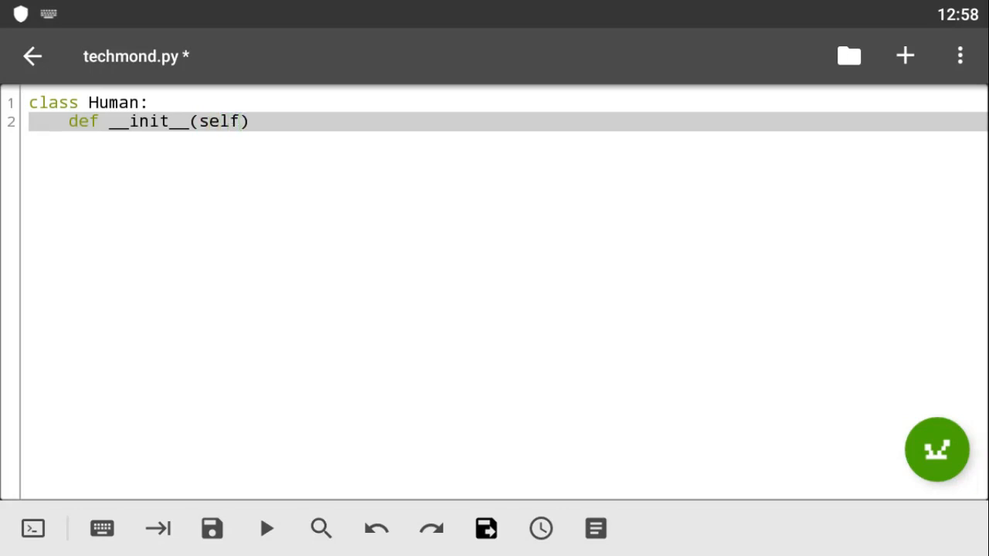
text(,)
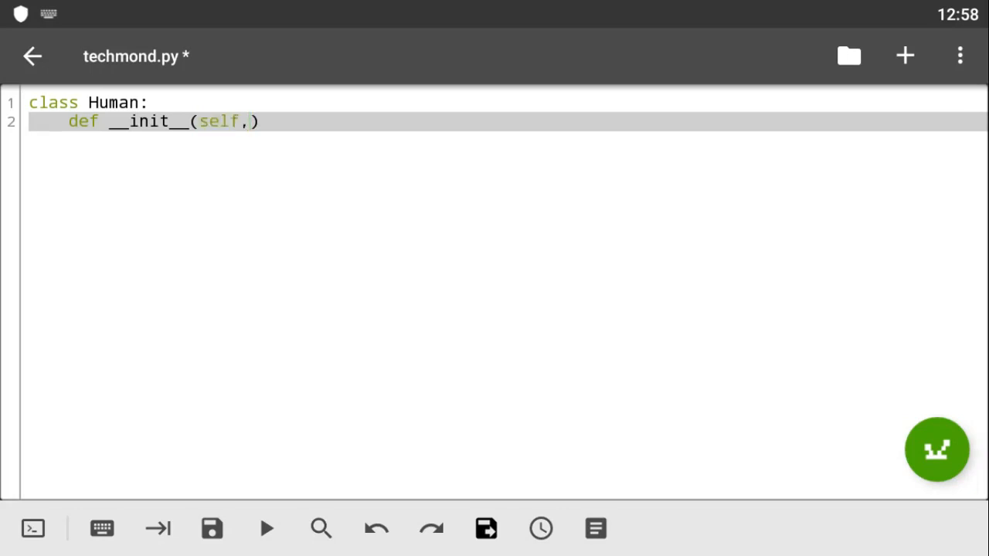
text(name)
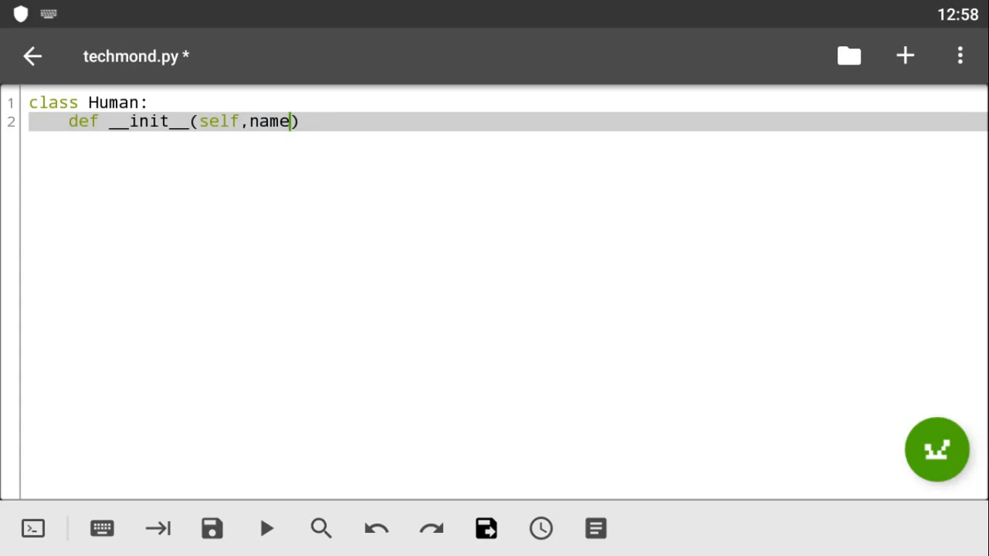
text(,)
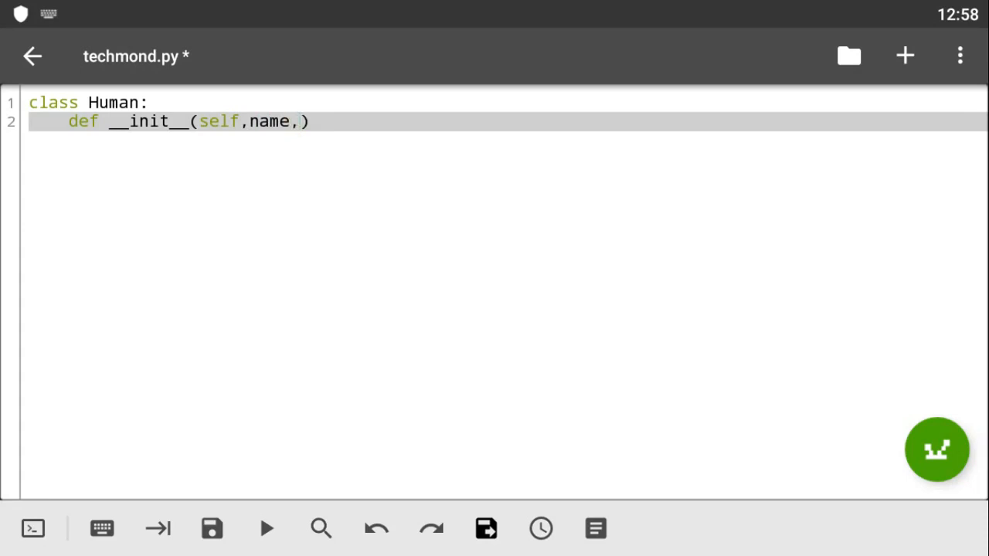
text(age)
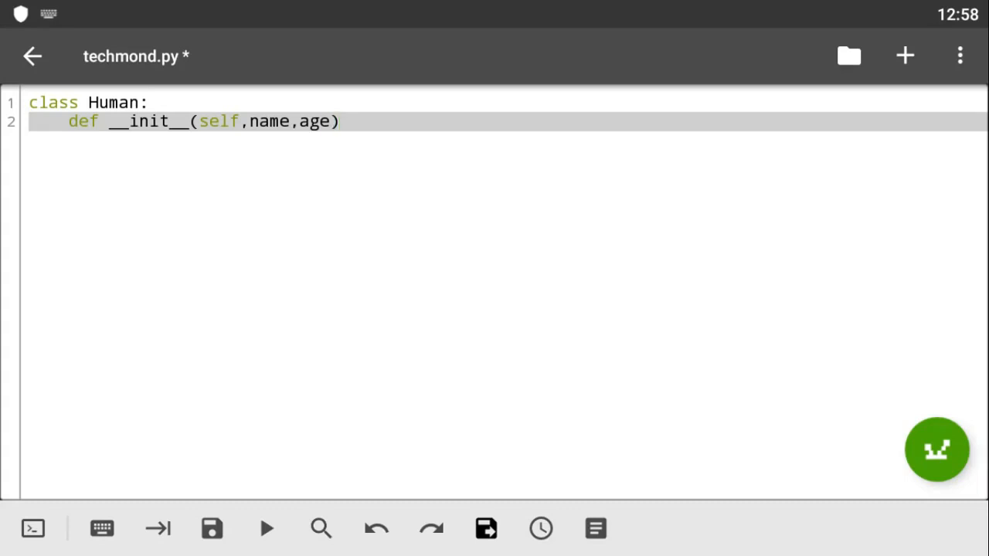
text(:)
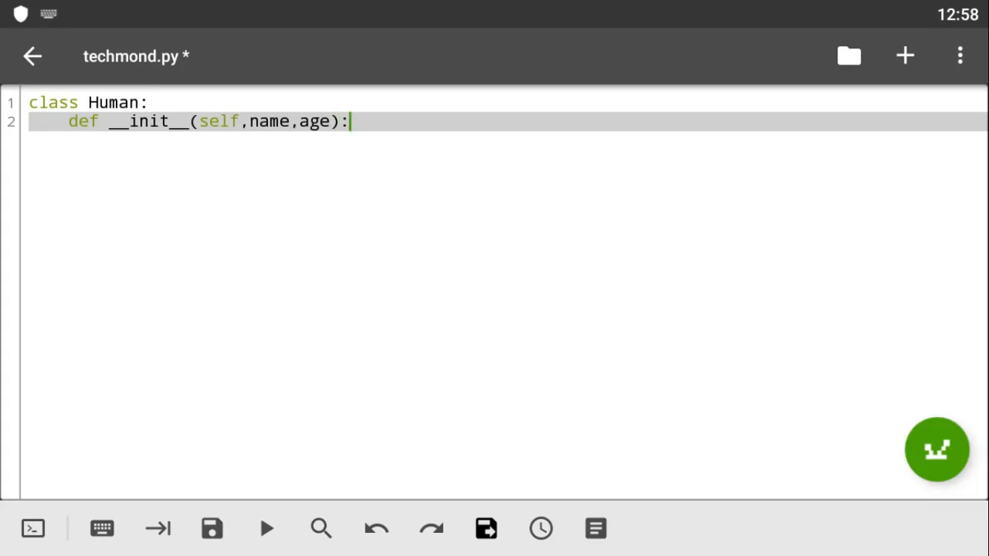
Fill the constructor body with 'self.name = name' and 'self.age = age', then leave blank lines below
key(Enter)
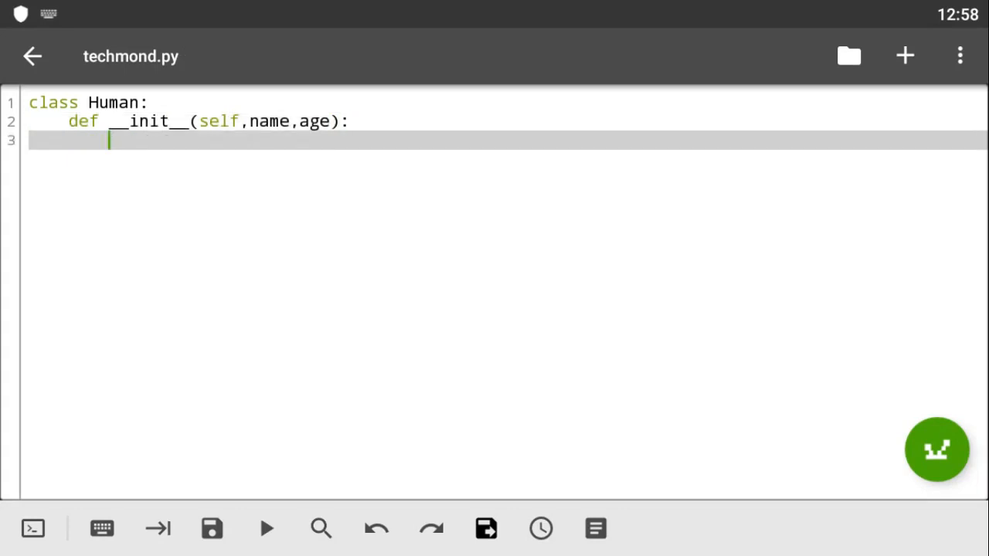
text(self.)
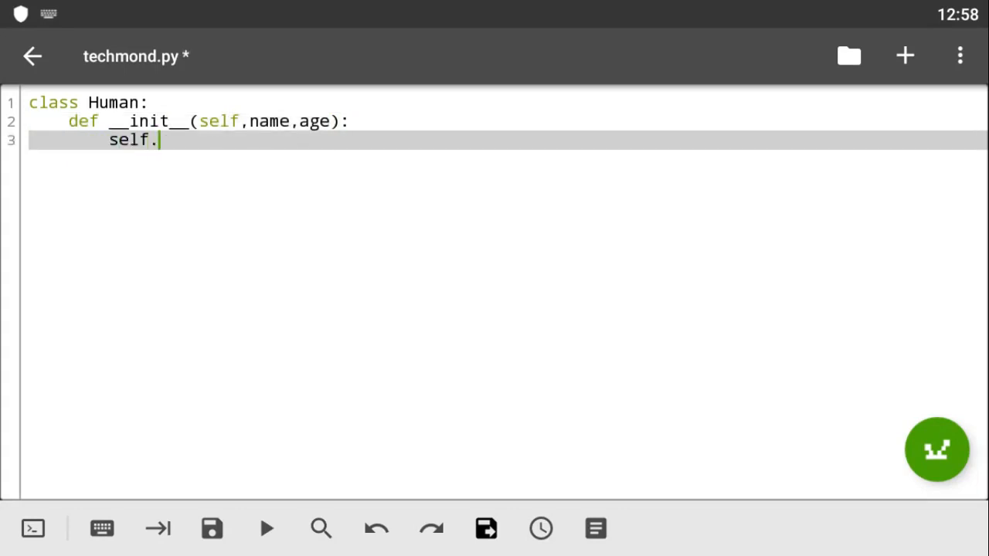
text(name =  name)
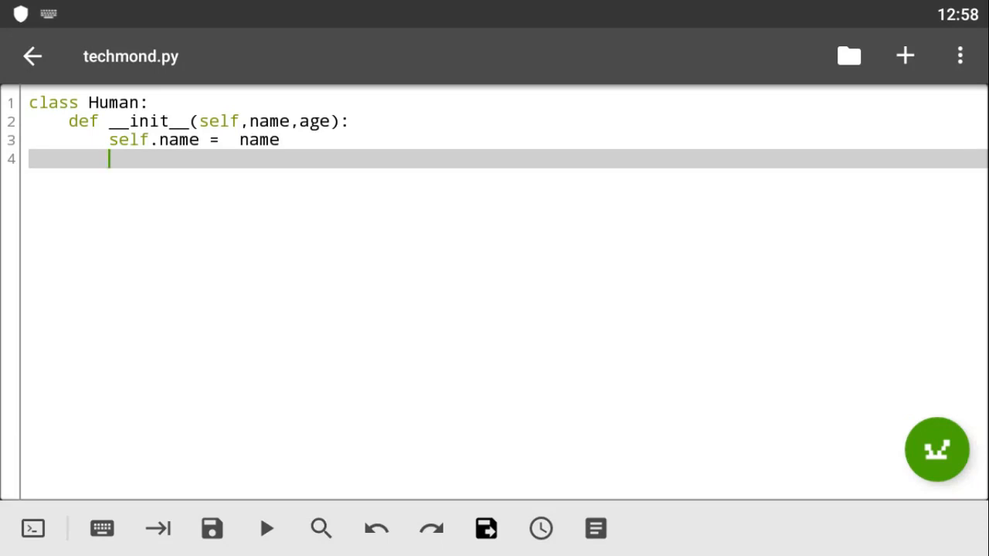
text(s)
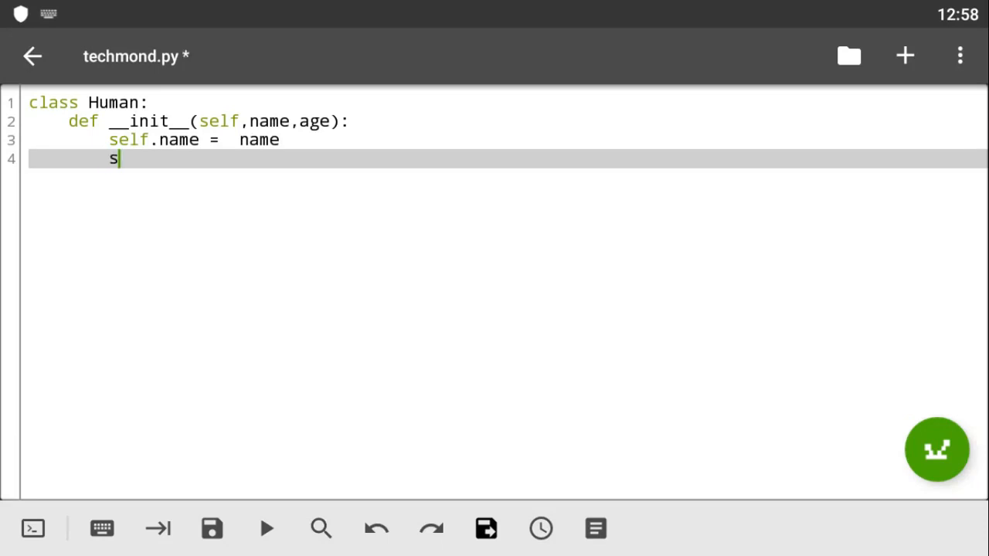
text(elf.age =)
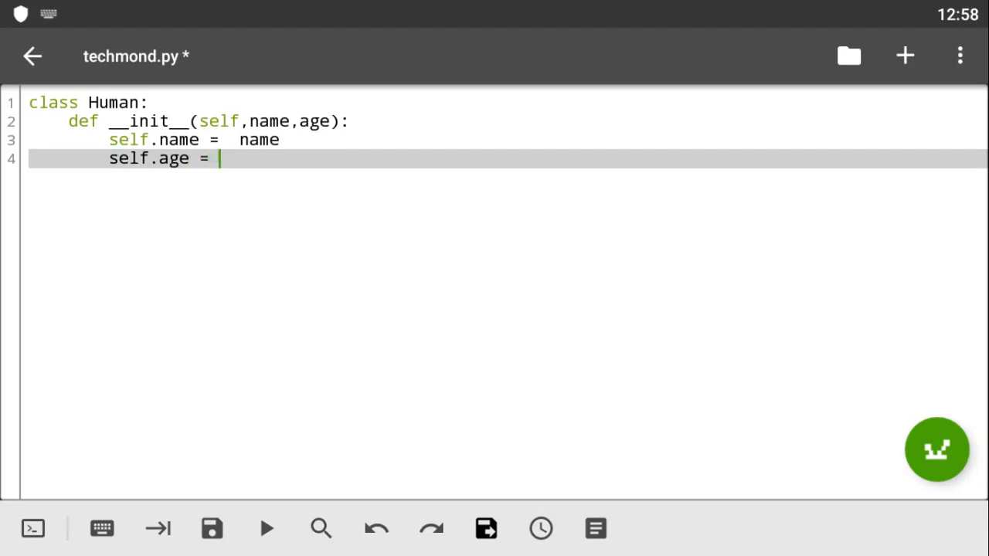
text(age)
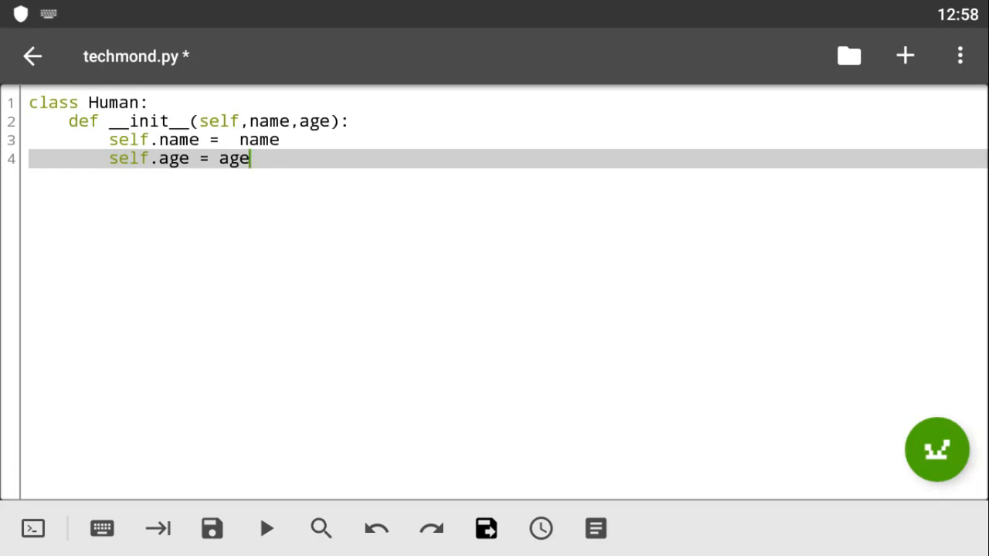
key(enter)
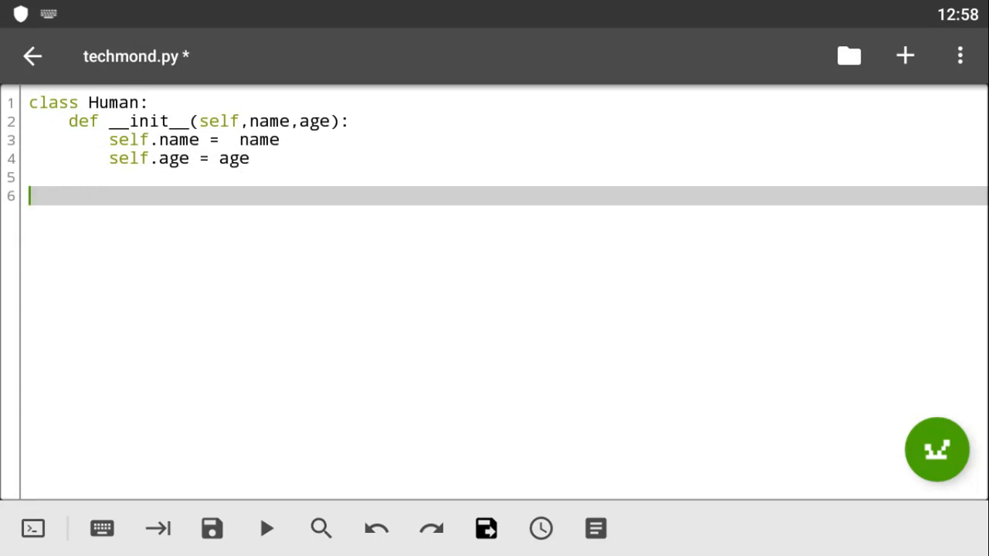
Start line 6 with 'person = Human("Desmond"' to instantiate the class
text(person)
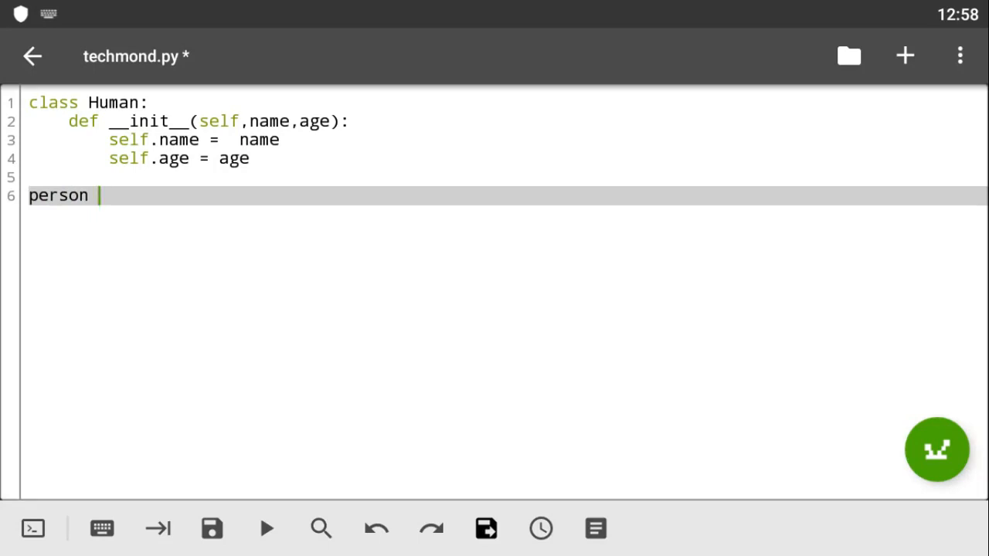
text(=)
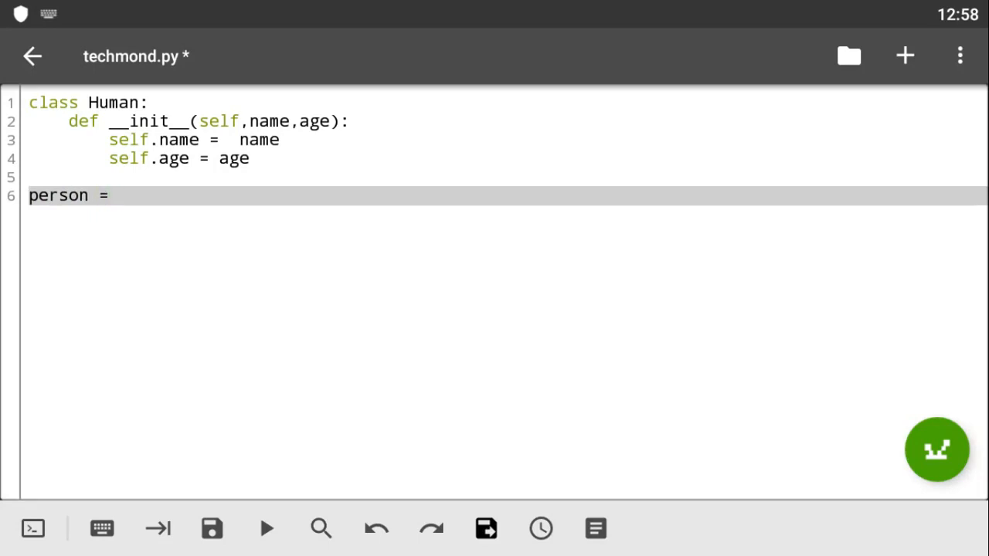
text(Human)
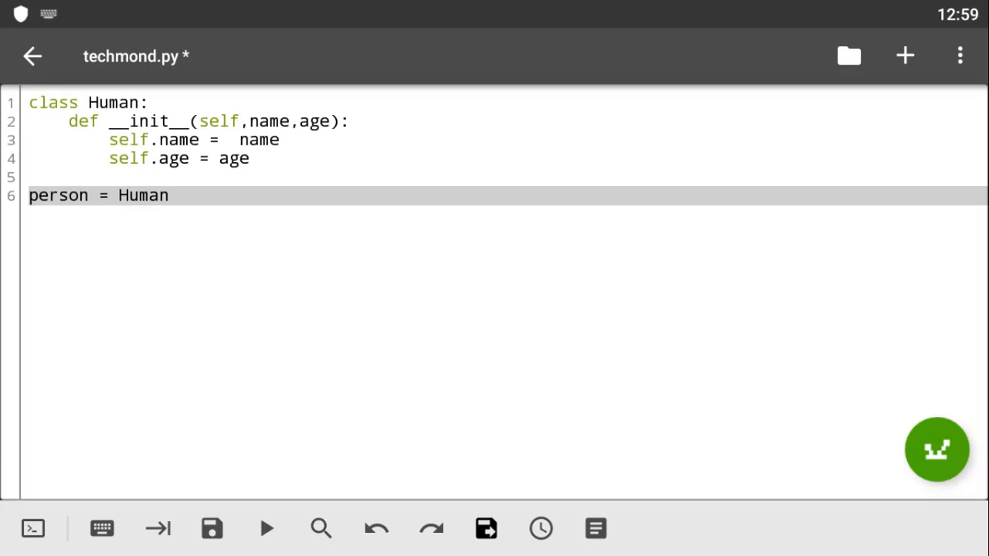
text((")
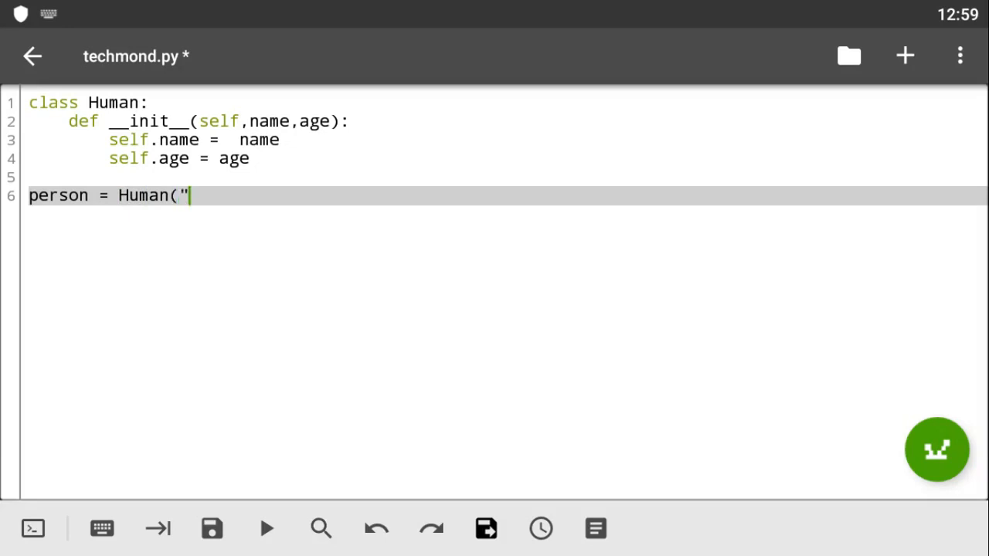
text(")
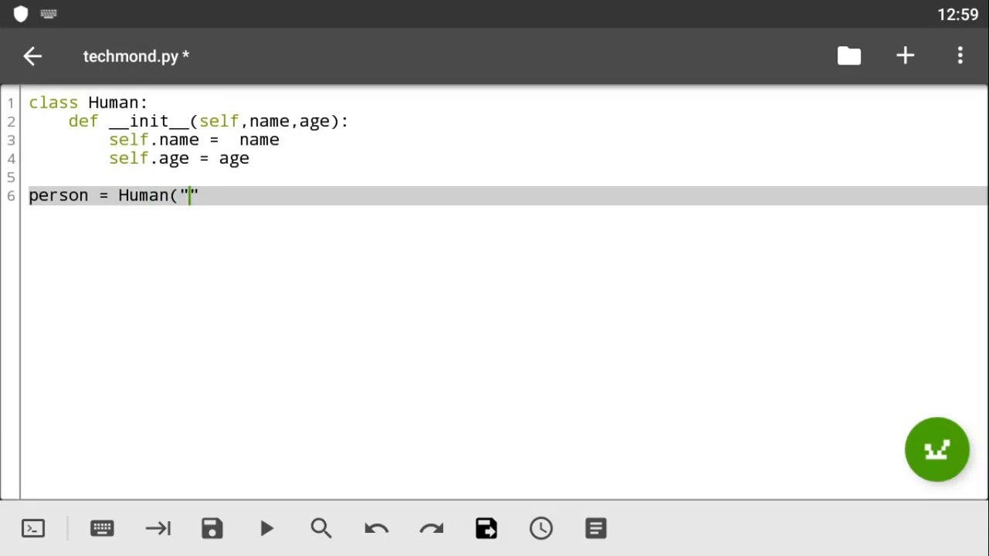
text(Desmond)
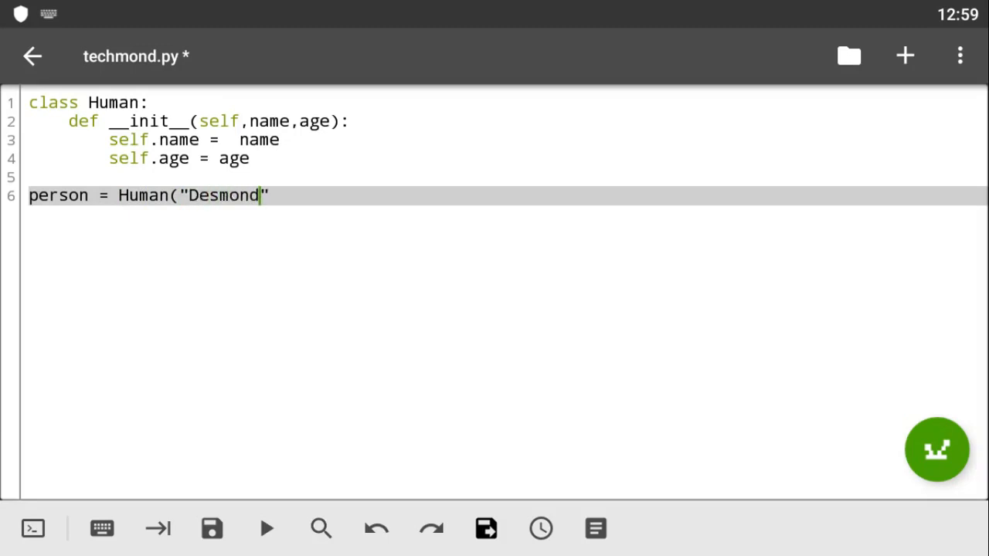
Complete the call with the second argument "2500", removing a mistyped @
text(,)
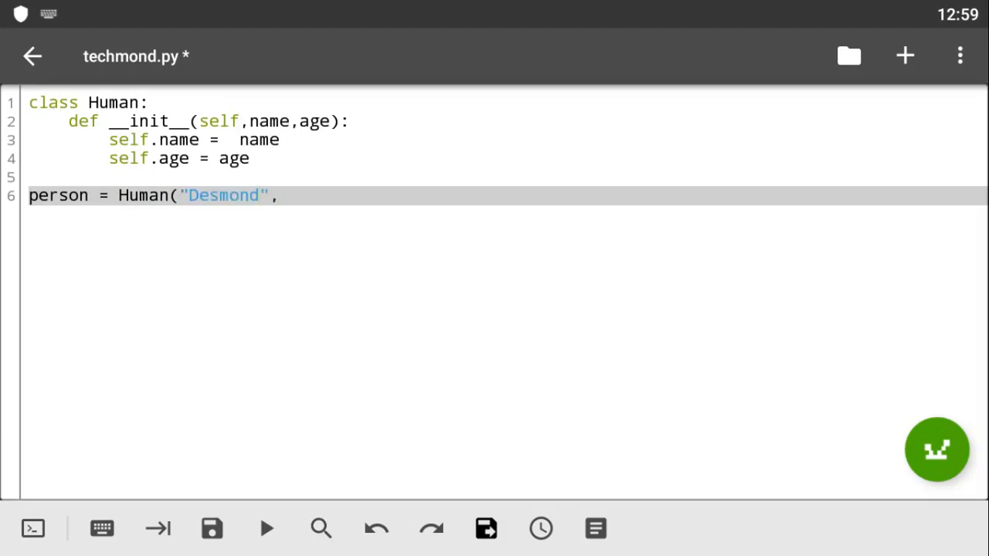
text("")
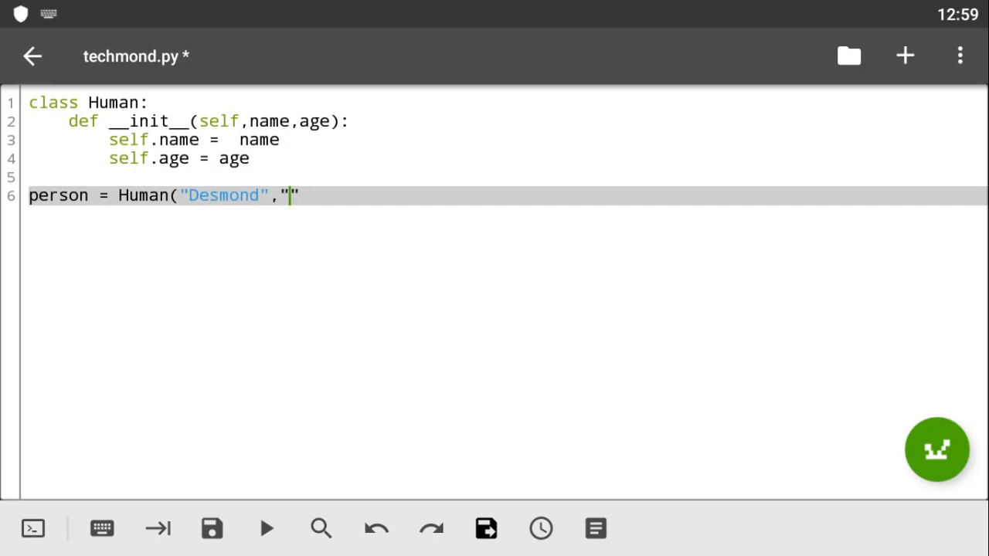
text(@)
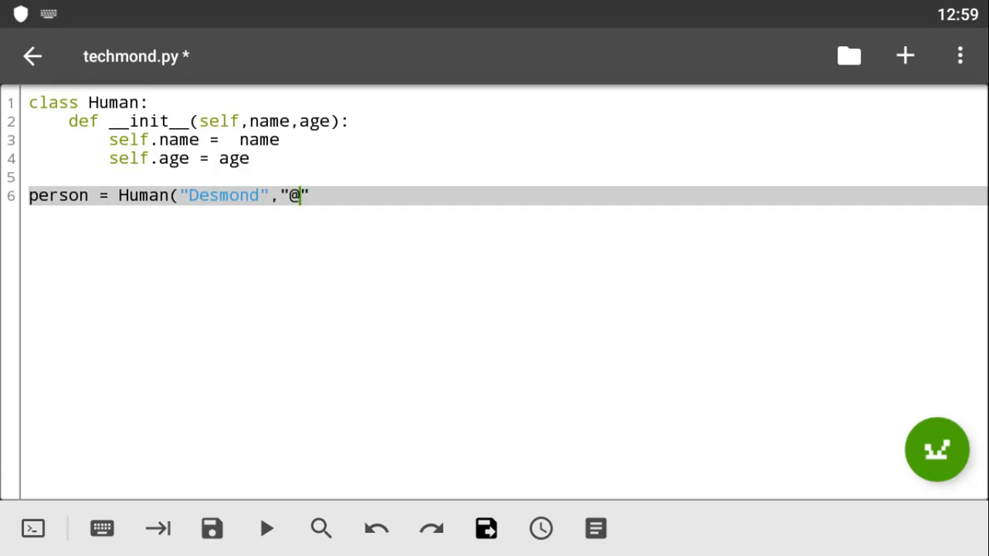
key(Backspace)
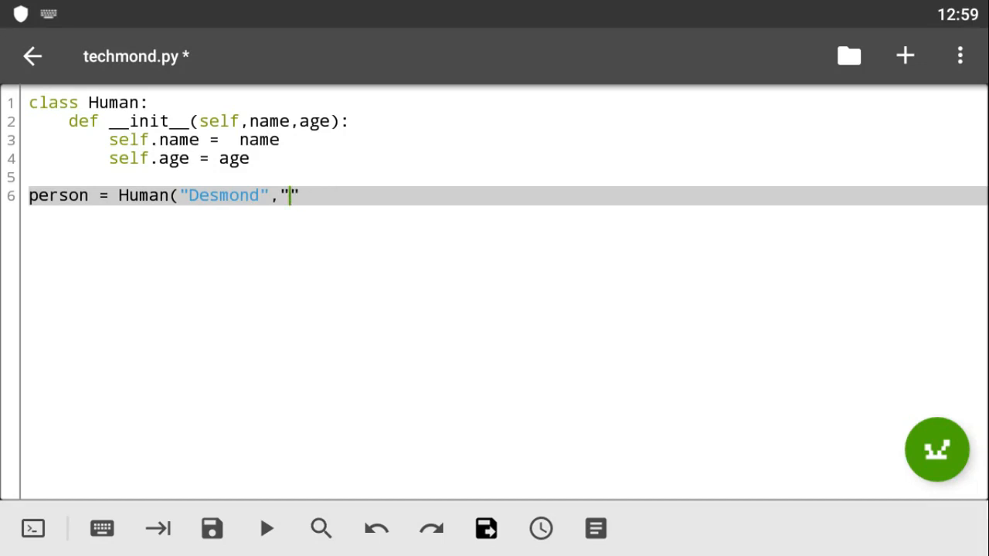
text(2500)
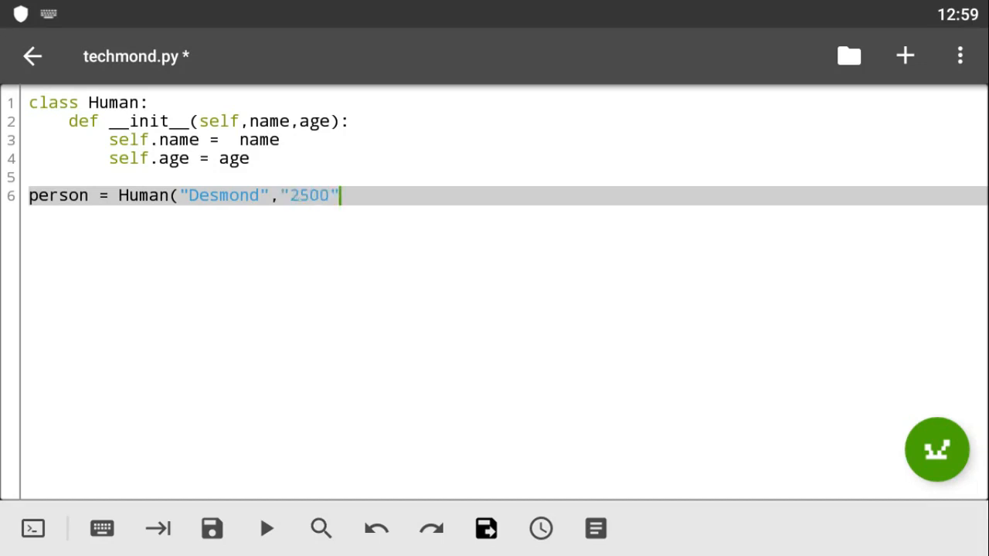
text())
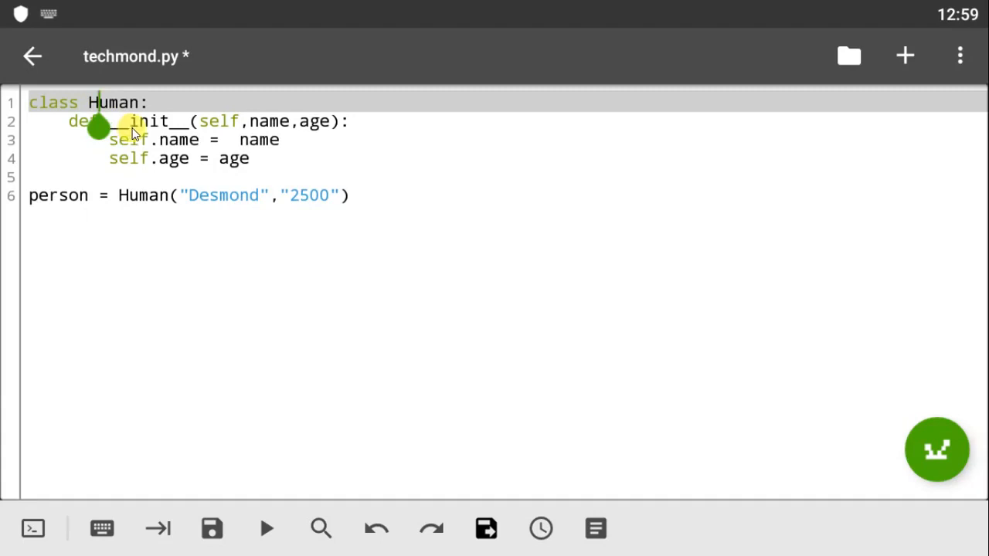
mouse_move(154, 139)
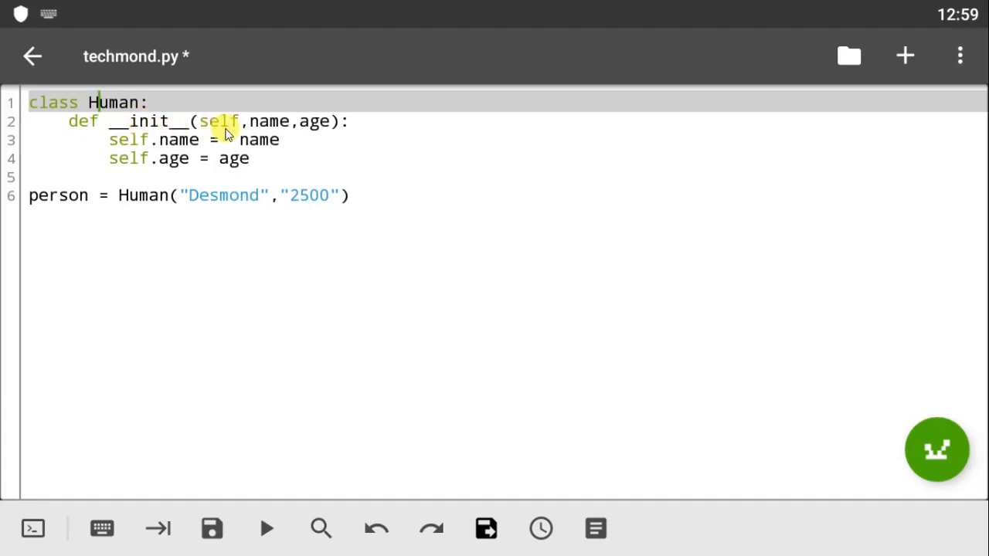
double_click(220, 121)
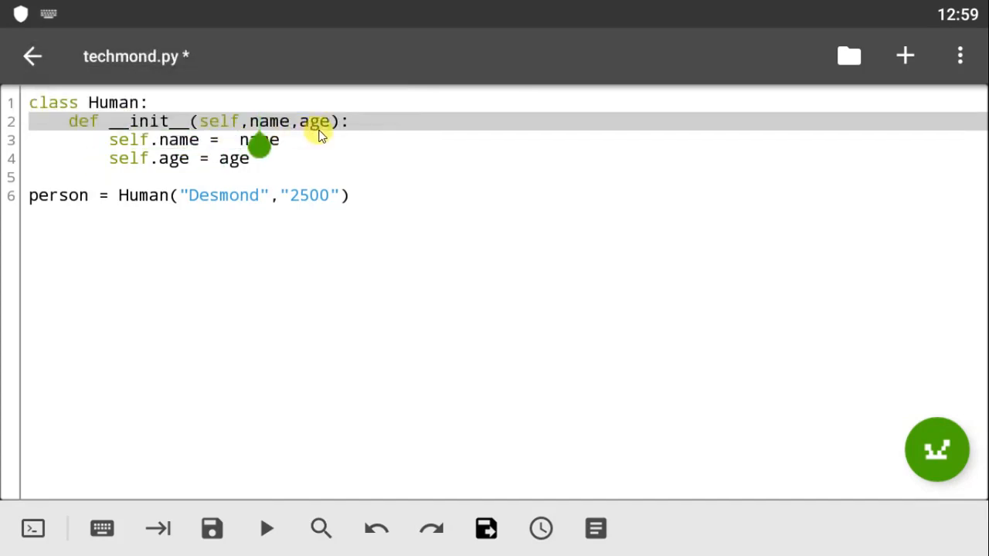
mouse_move(224, 139)
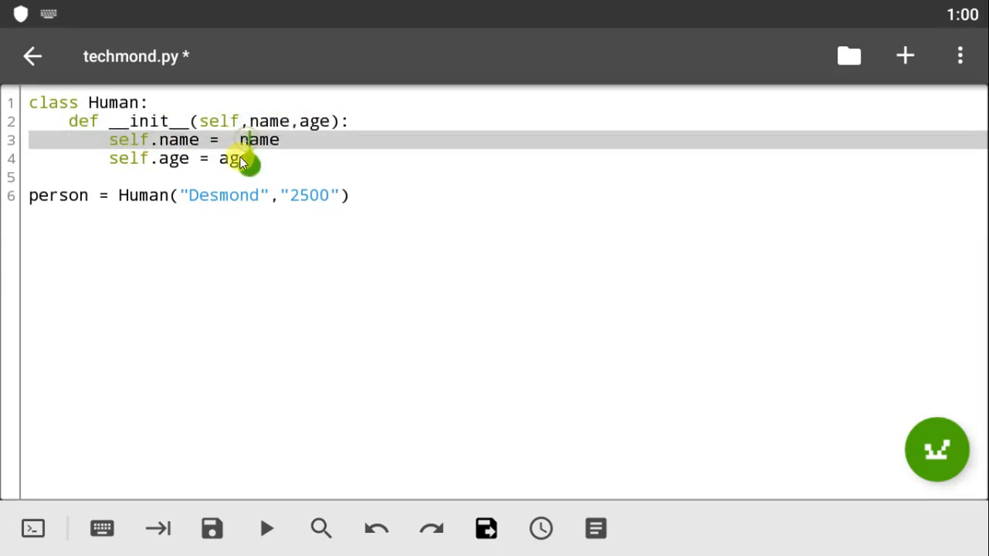
mouse_move(242, 168)
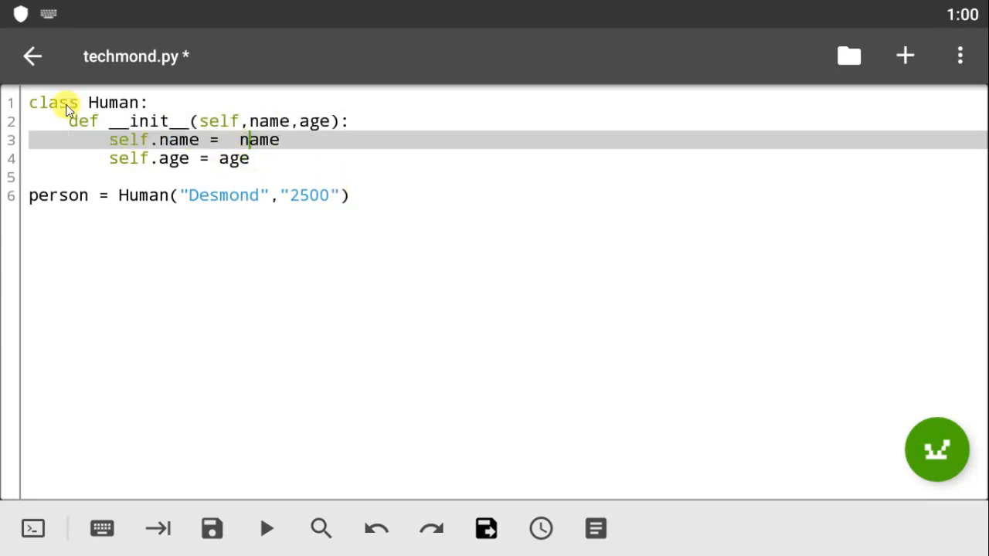
mouse_move(498, 207)
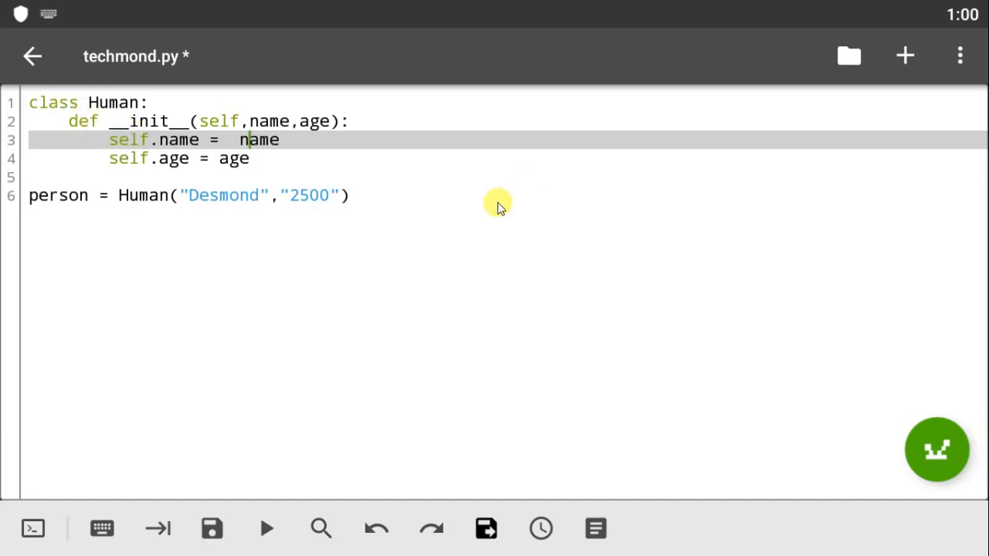
click(363, 195)
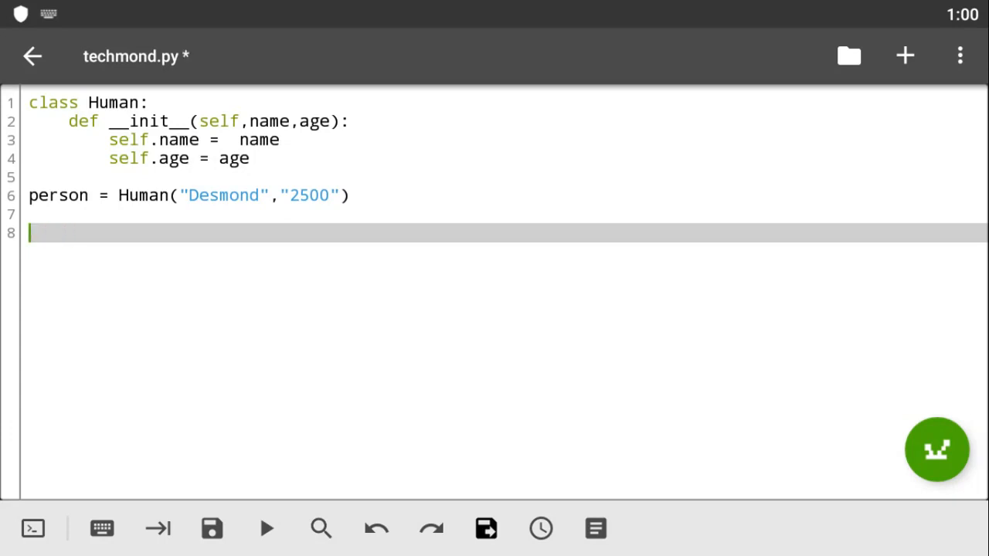
Add 'print(person.name)' on line 8 and save the script
text(print)
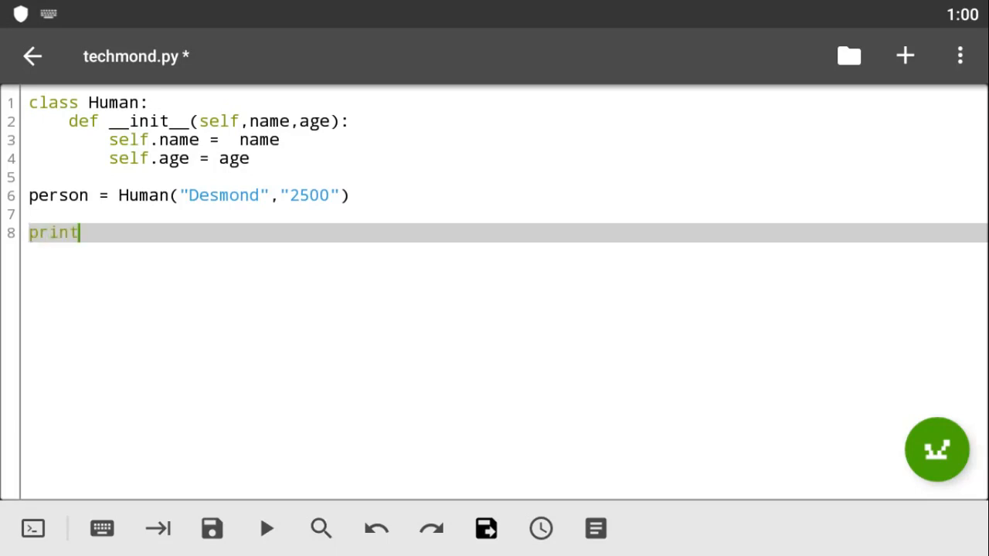
text(()
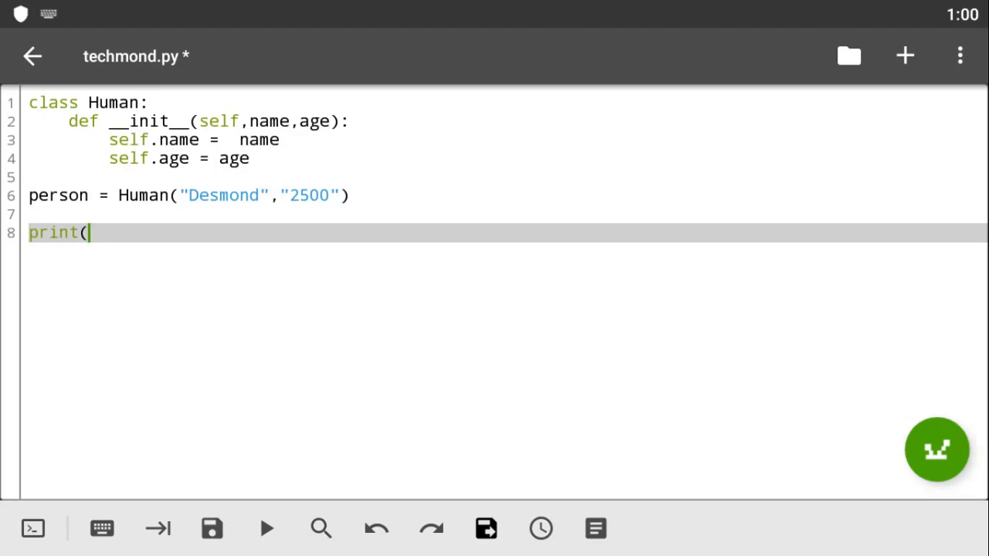
mouse_move(192, 130)
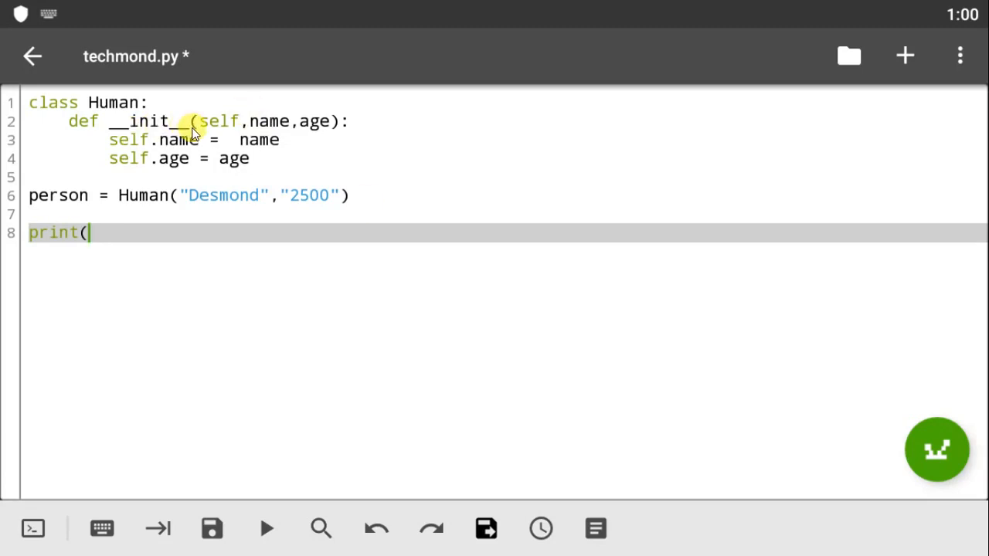
text(person)
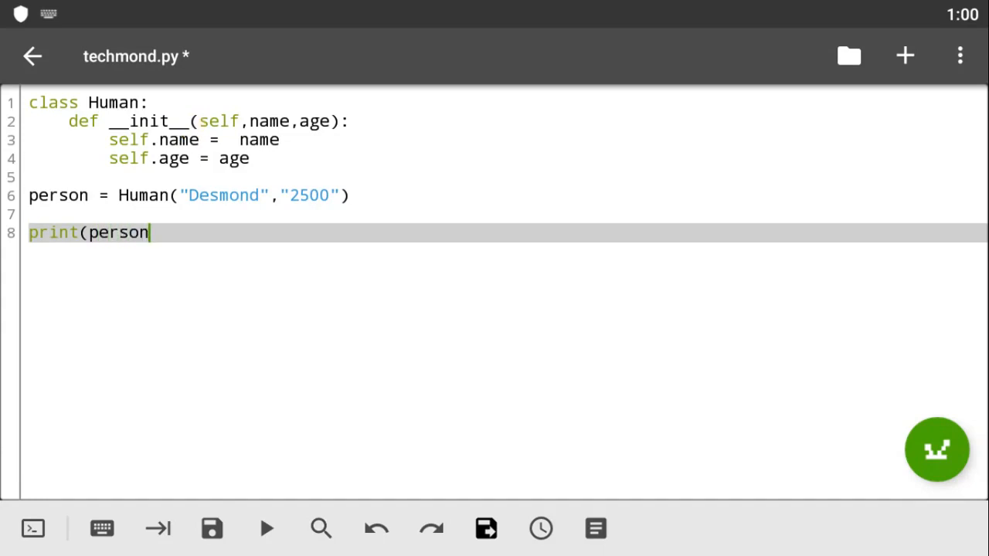
text(.)
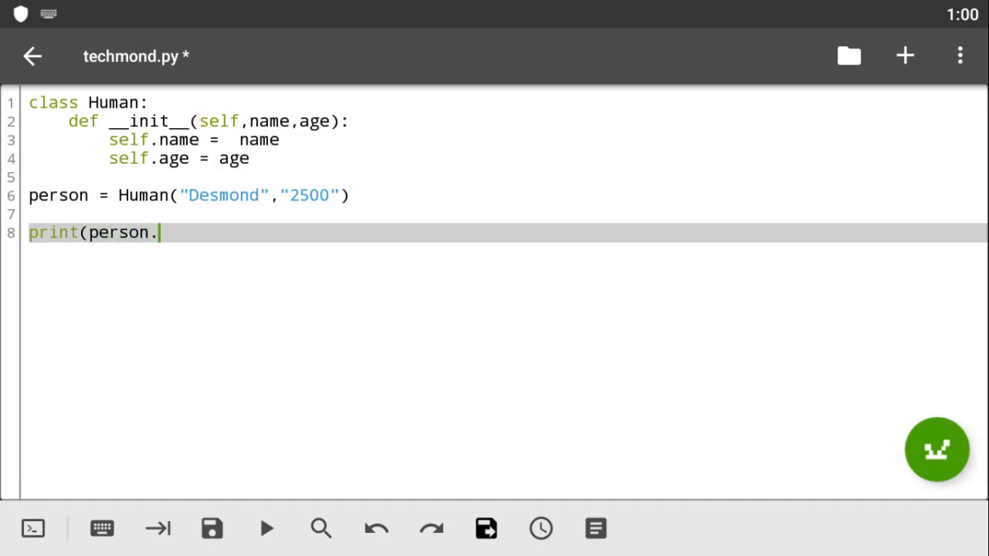
text(name))
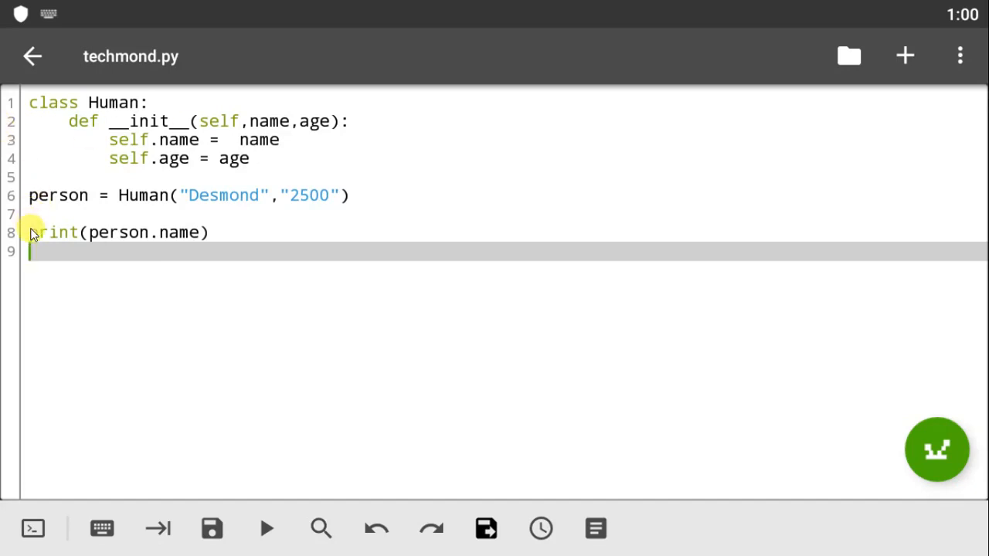
click(235, 232)
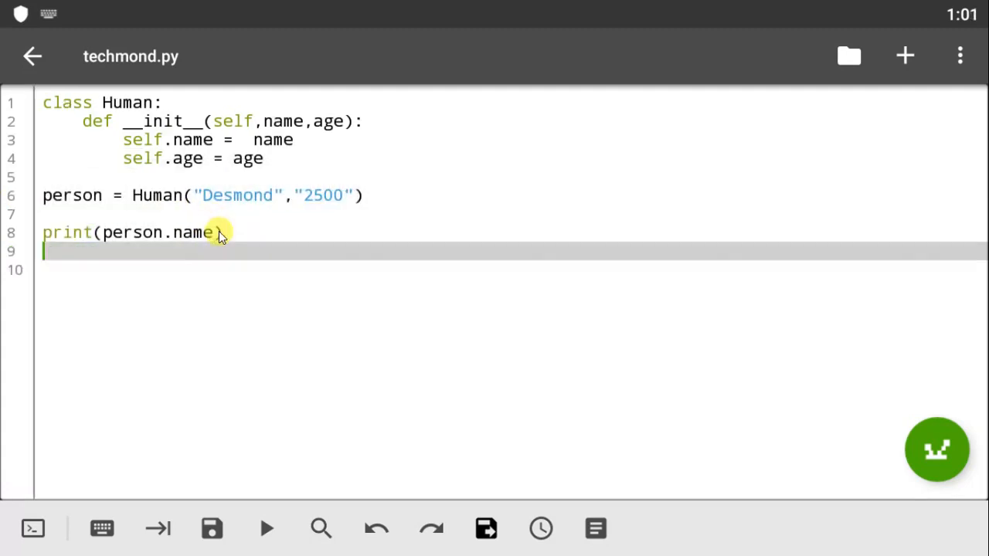
Write 'print(person.age)' on line 9, save, and return the caret to the person creation line
text(print(person.name))
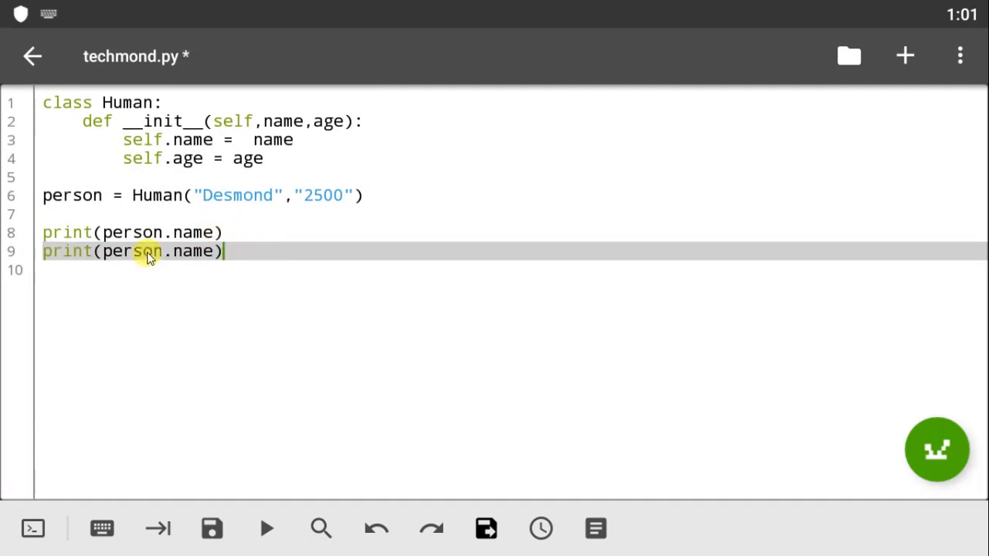
double_click(155, 251)
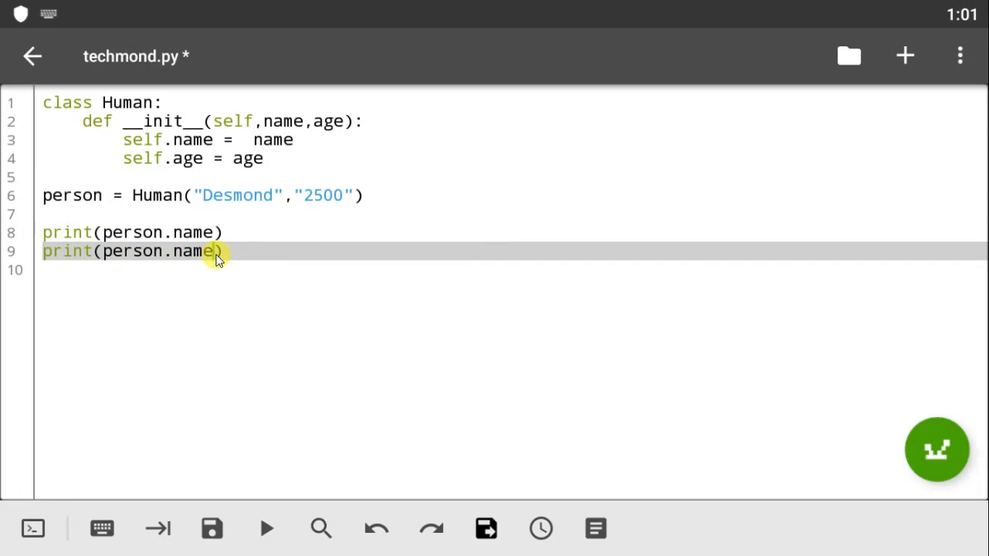
key(BackSpace)
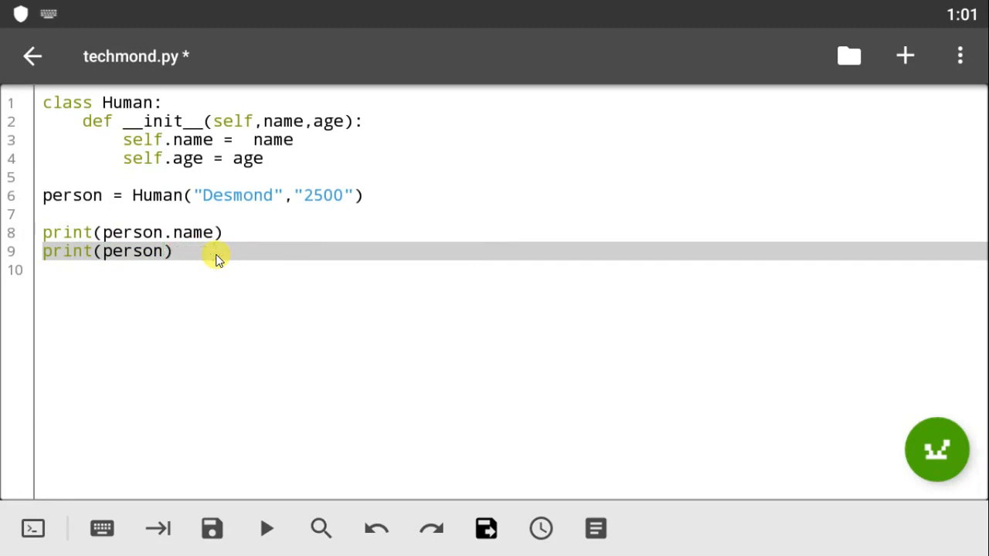
text(.age)
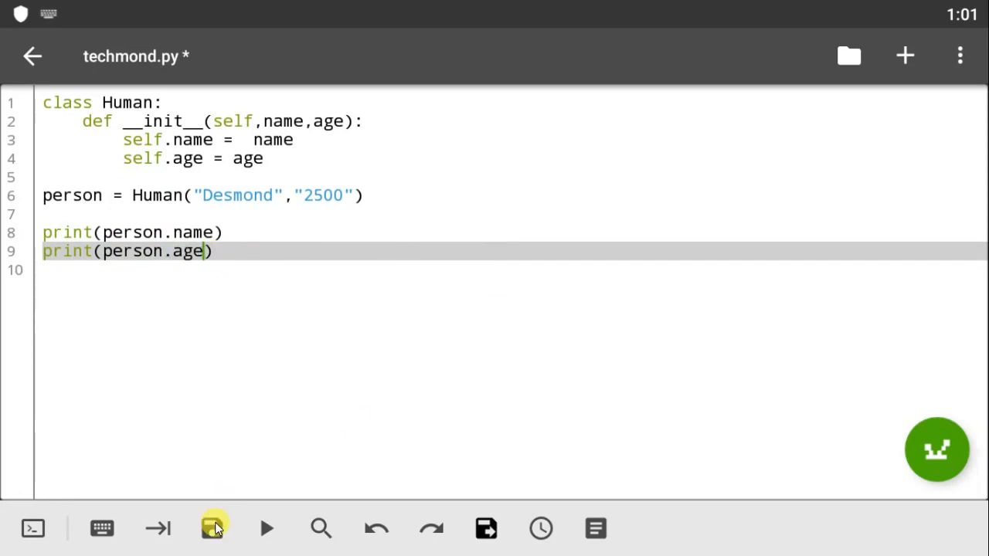
click(266, 529)
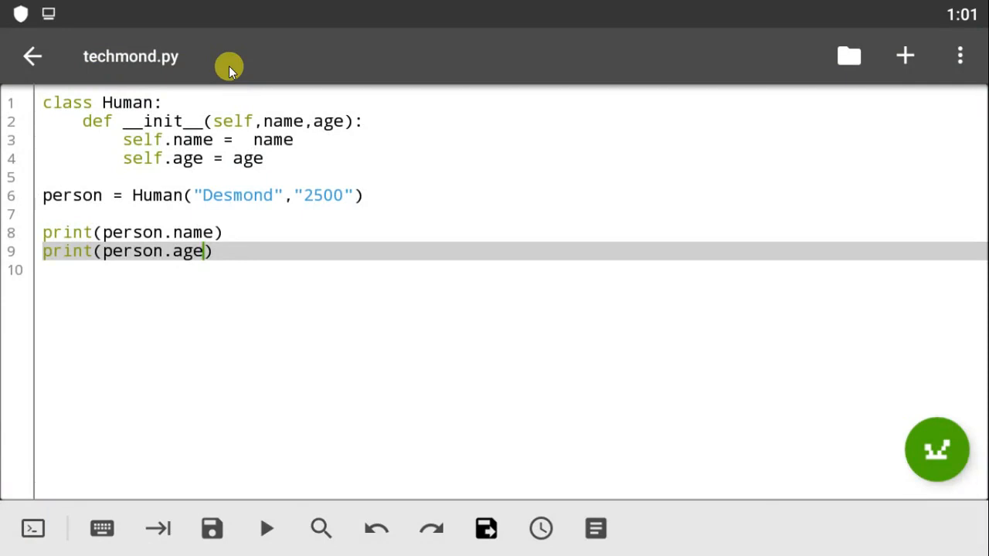
mouse_move(213, 120)
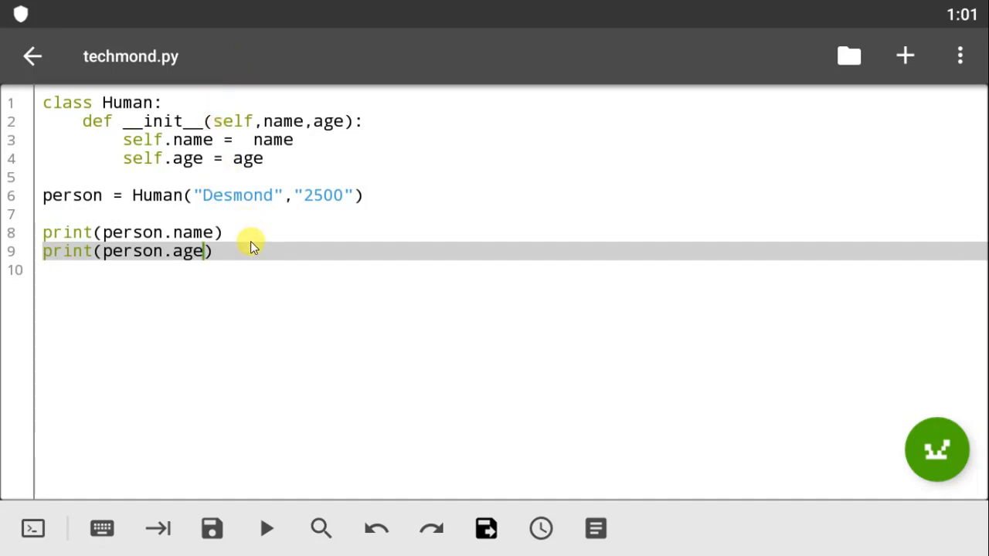
mouse_move(257, 256)
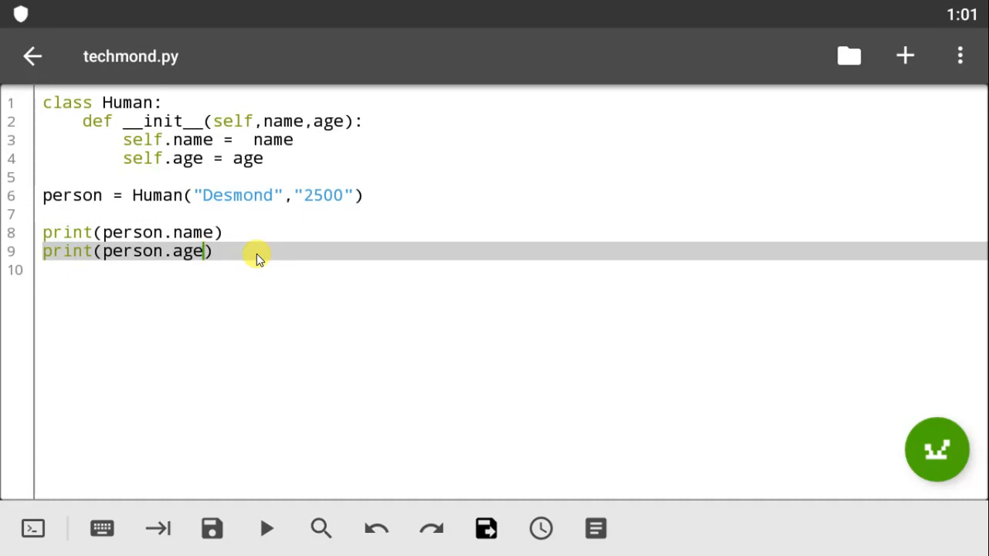
mouse_move(357, 213)
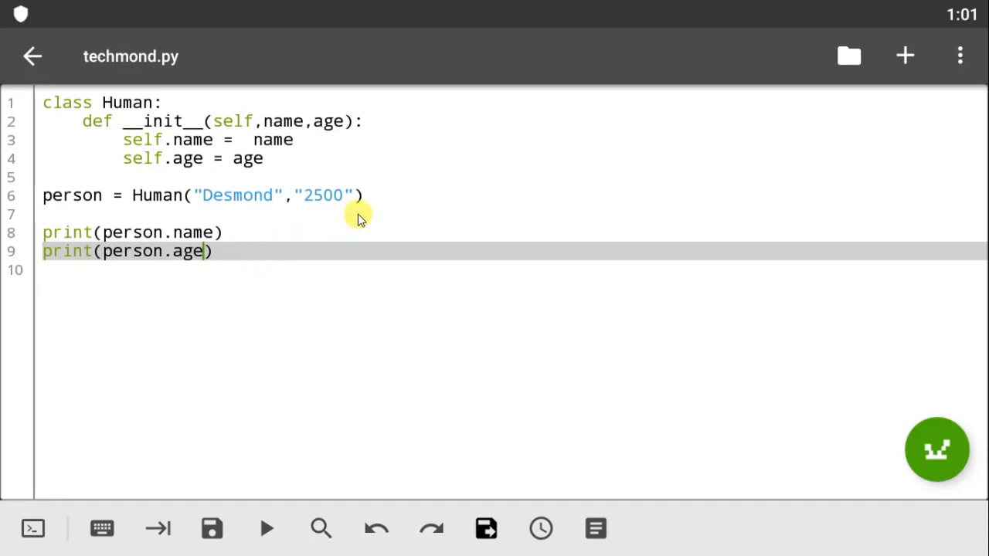
mouse_move(425, 300)
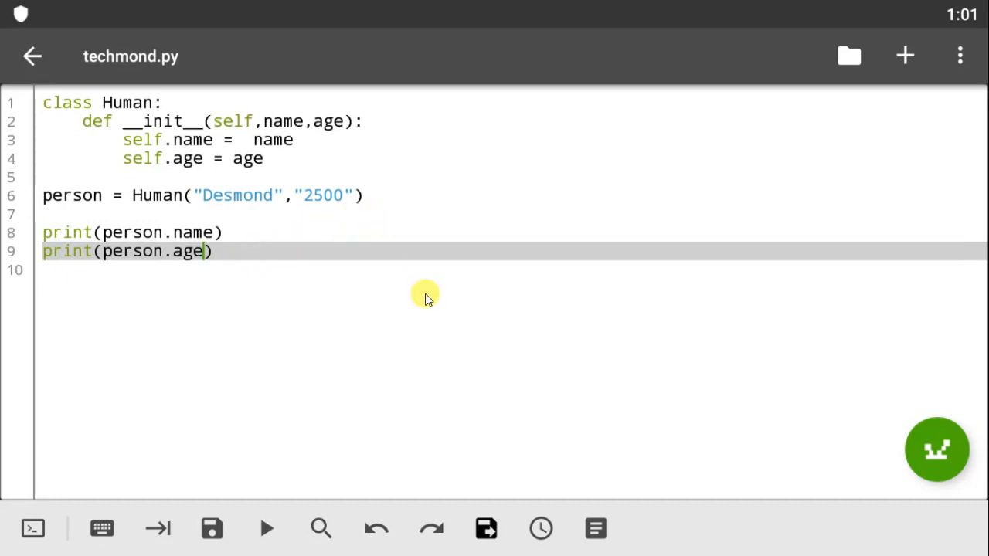
mouse_move(363, 189)
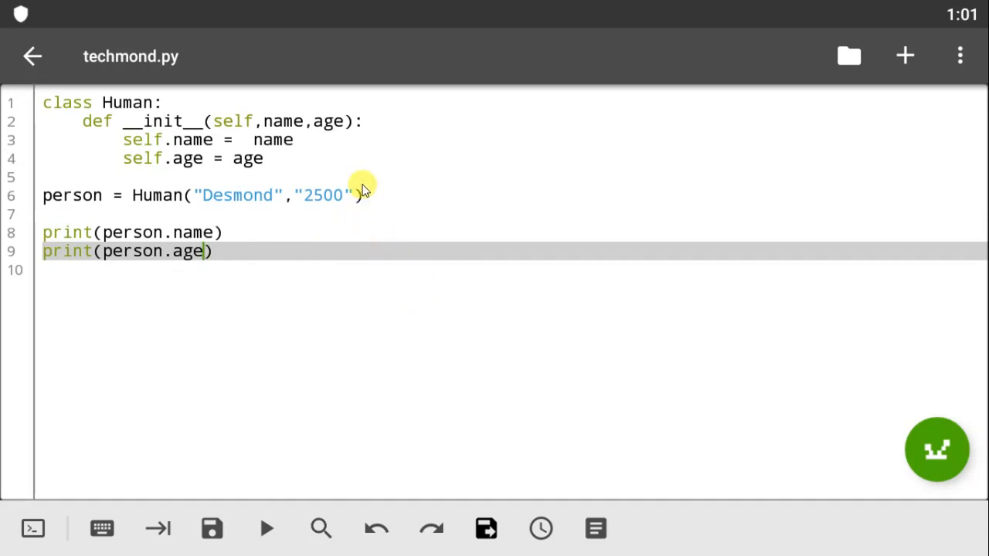
mouse_move(356, 183)
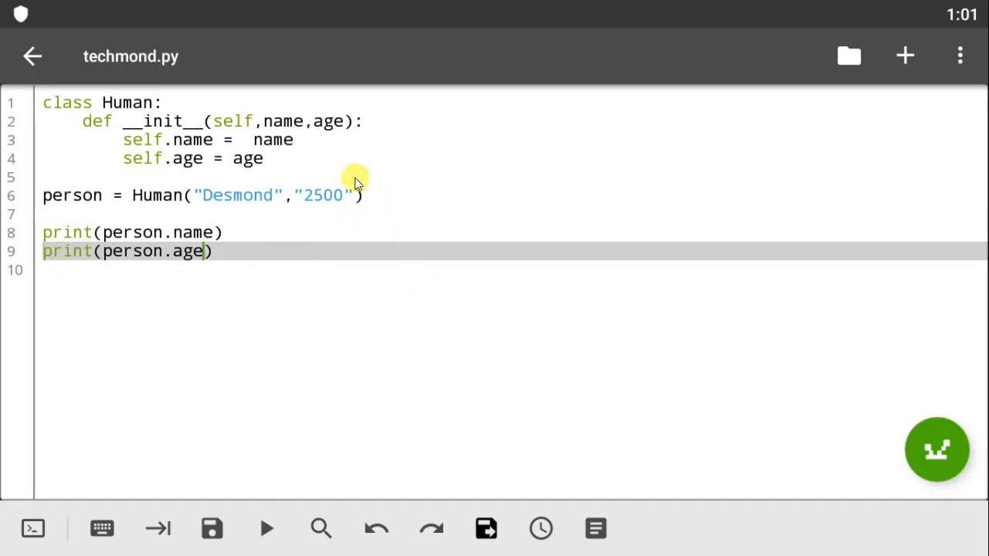
mouse_move(312, 172)
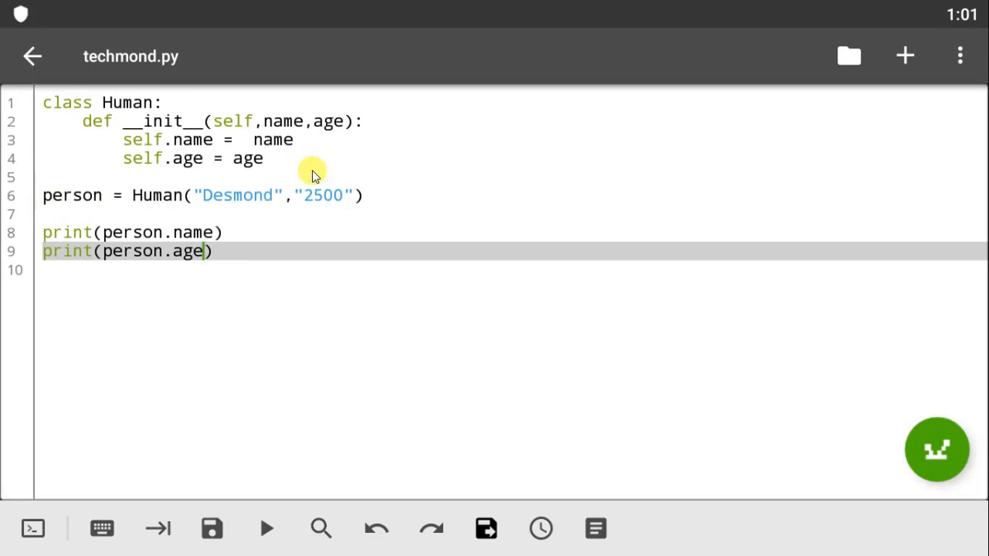
click(363, 195)
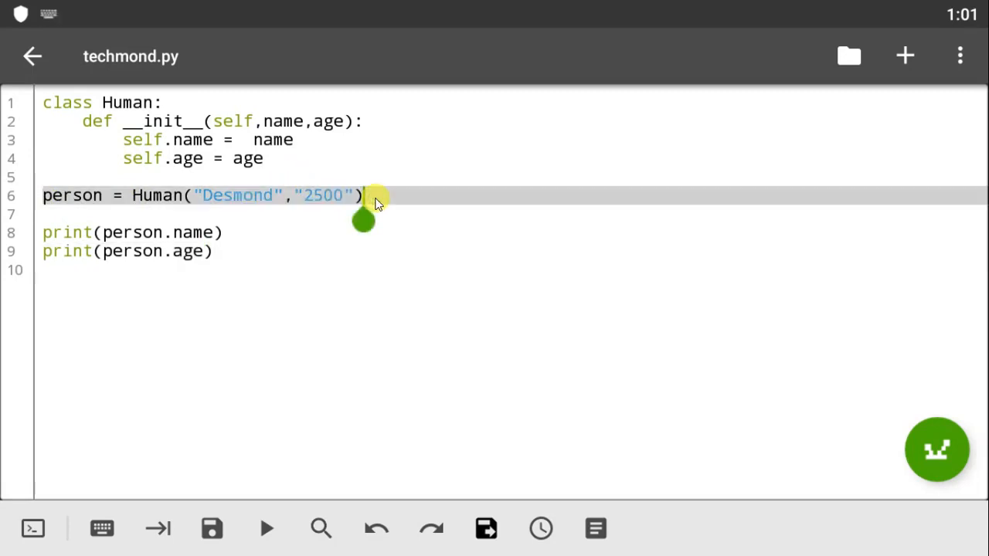
mouse_move(331, 169)
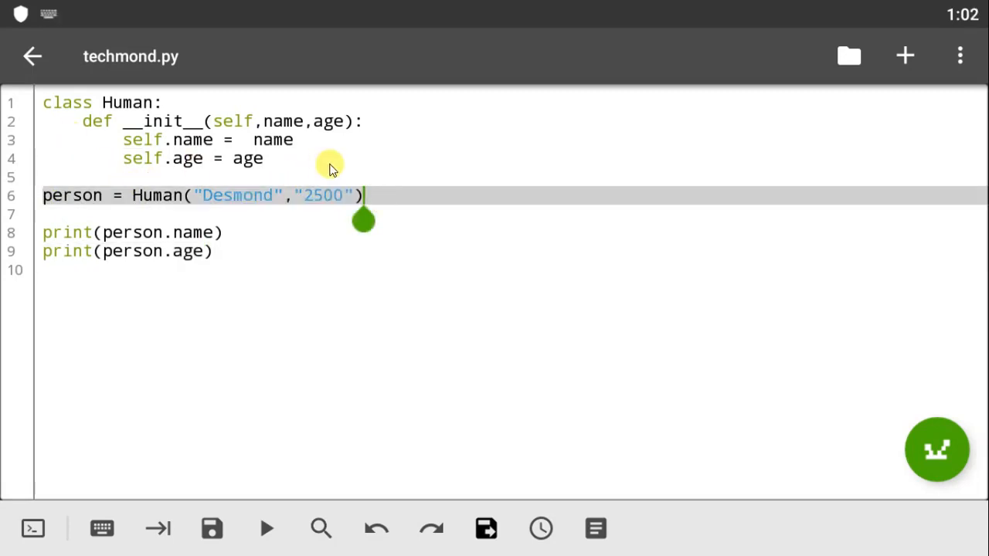
Open a line below the constructor and draft a 'def myfunc(self' method header
key(enter)
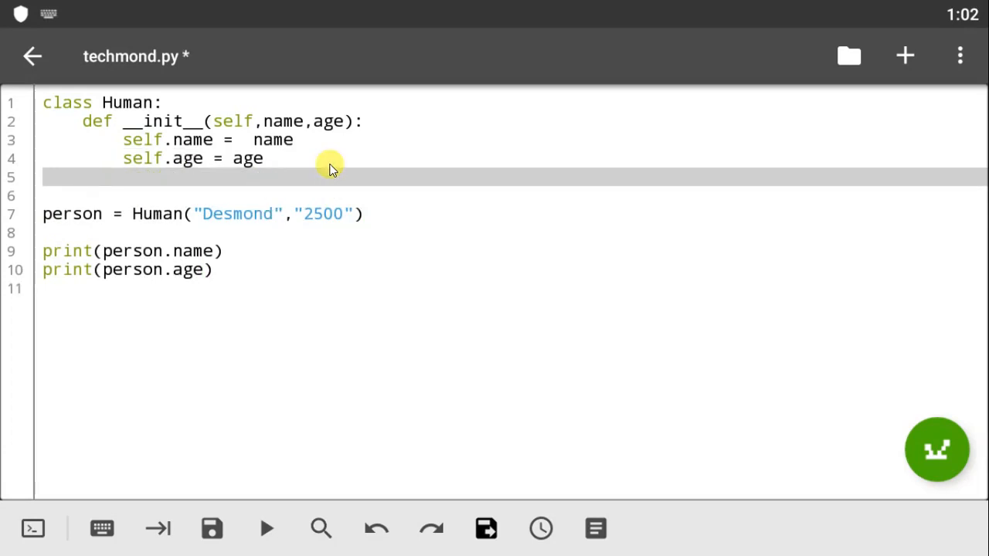
text(def)
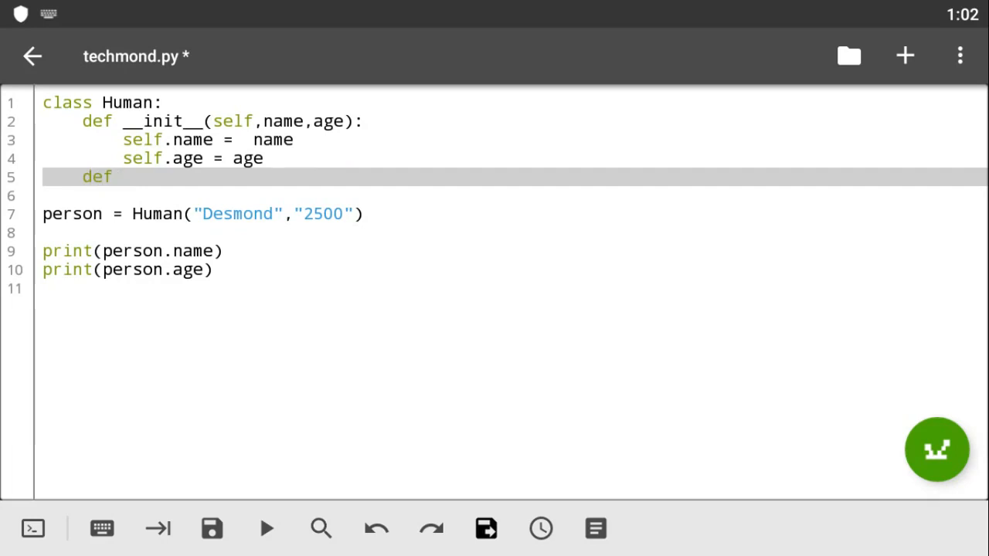
text(myfunc)
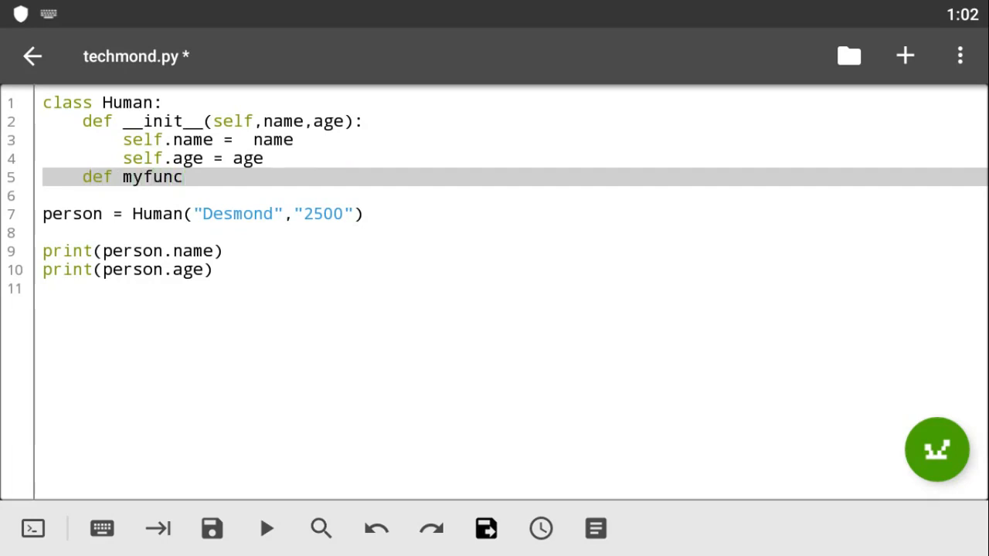
text(()
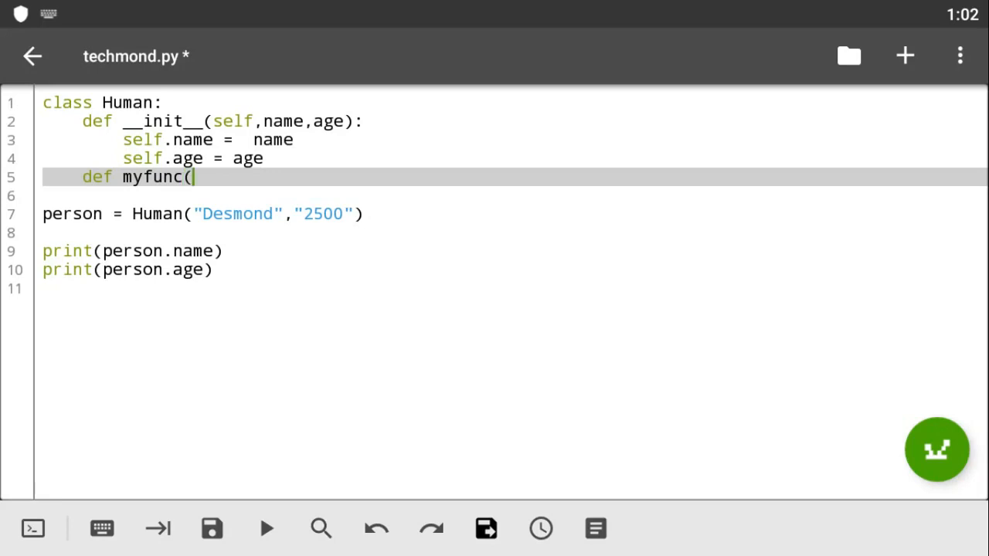
text(sel)
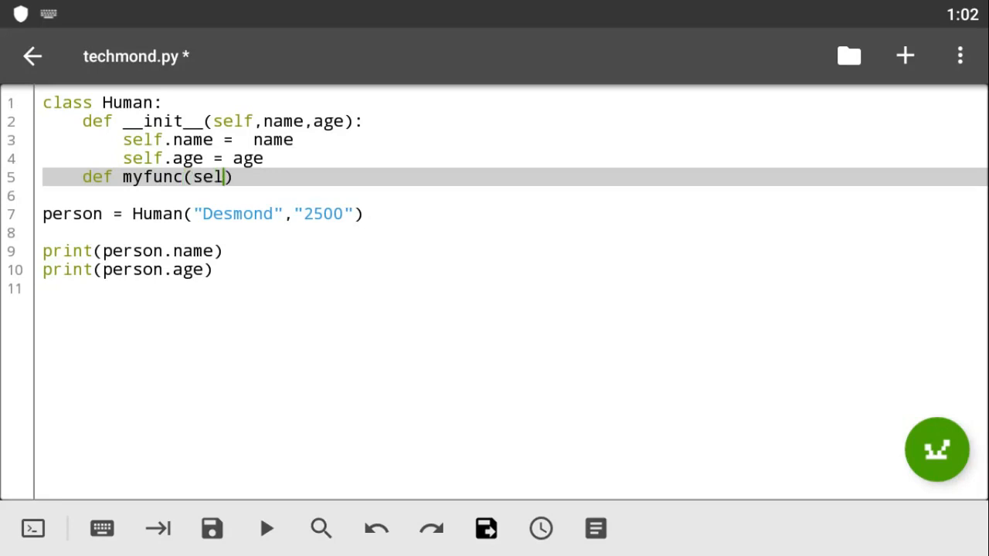
text(f)
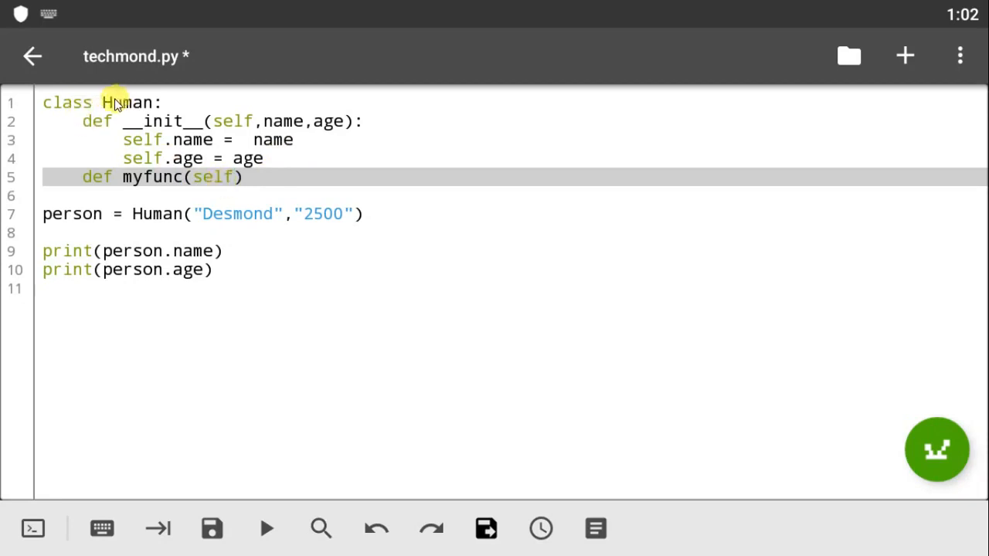
mouse_move(220, 177)
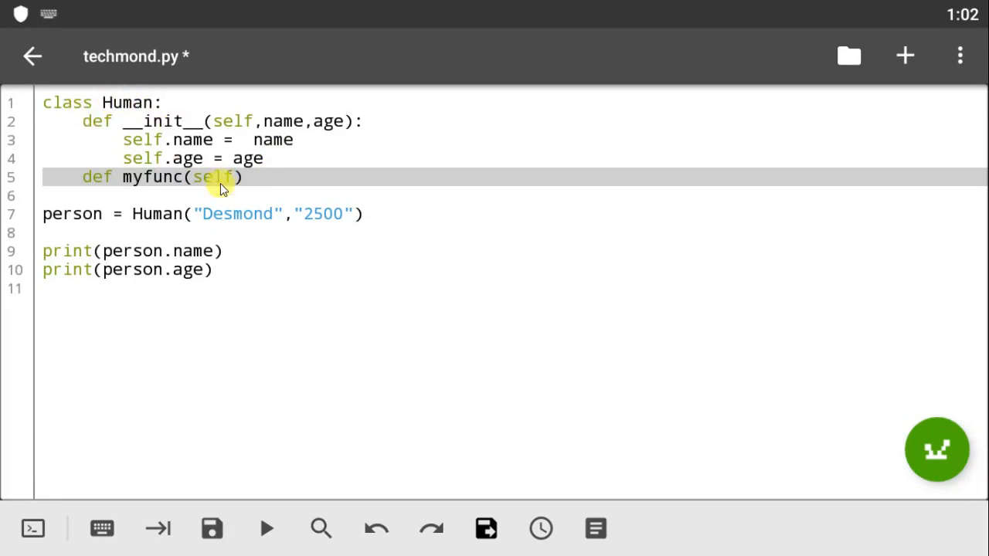
mouse_move(255, 186)
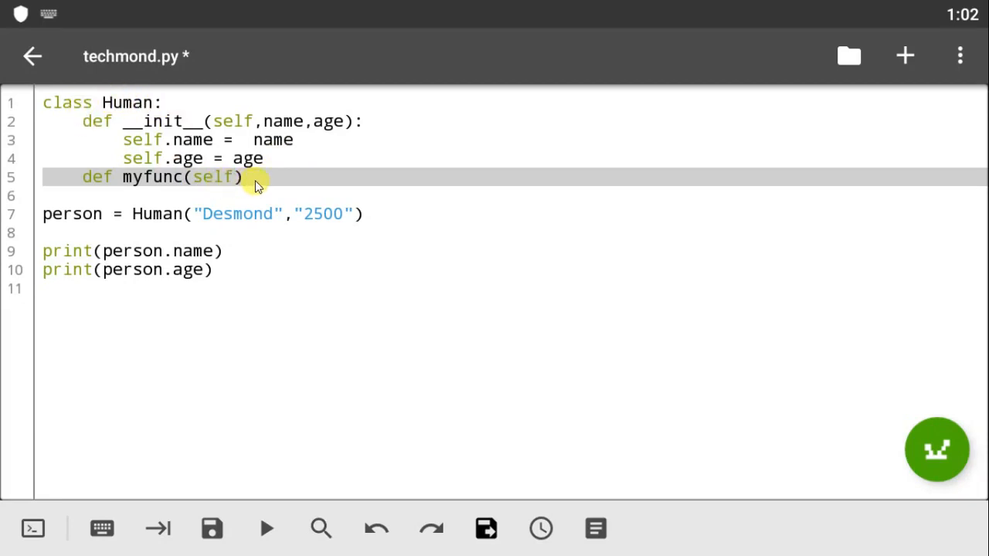
Leave to the QPython home screen and reopen techmond.py in the editor
click(265, 528)
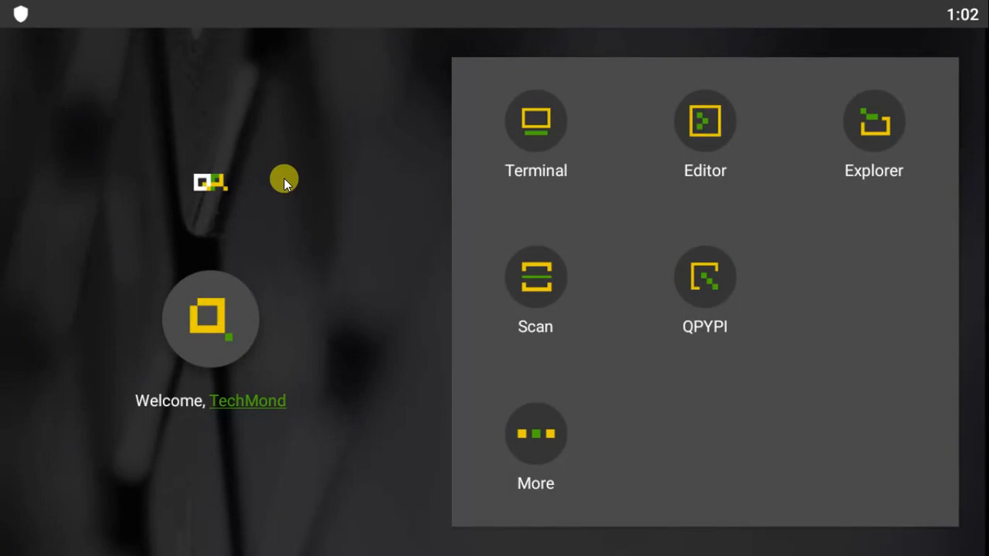
mouse_move(672, 146)
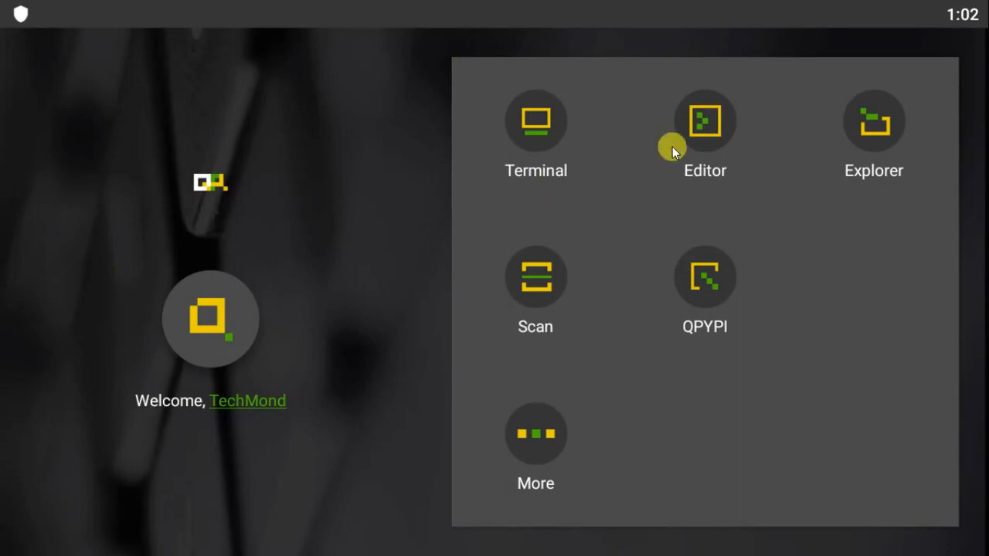
click(705, 121)
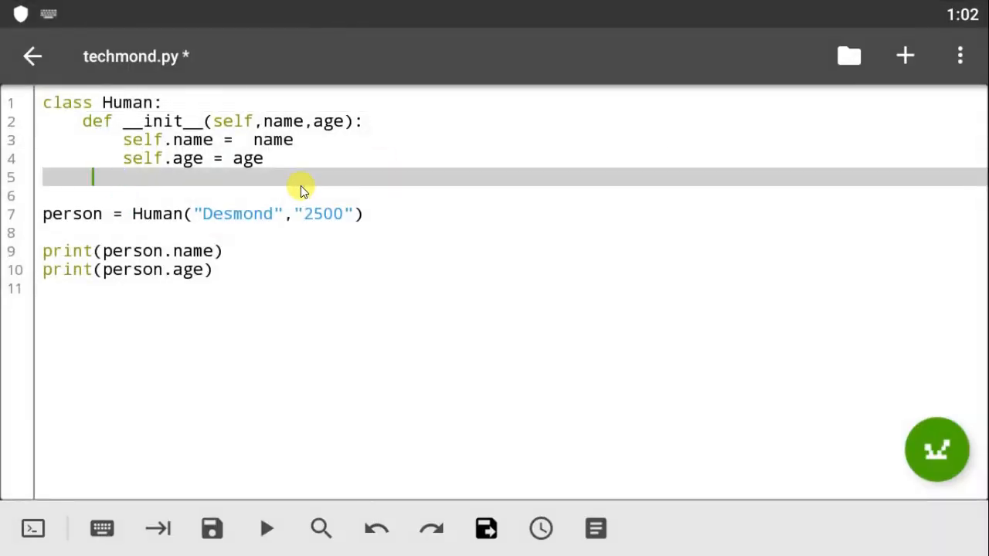
Write the method header 'def myfunc(self):' on line 5 of the Human class
text(def)
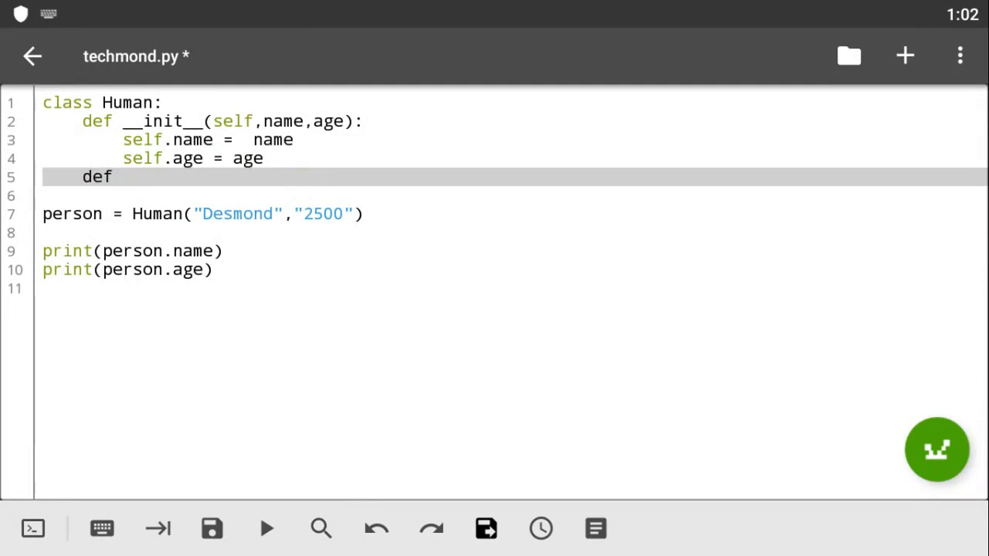
text(myfunc)
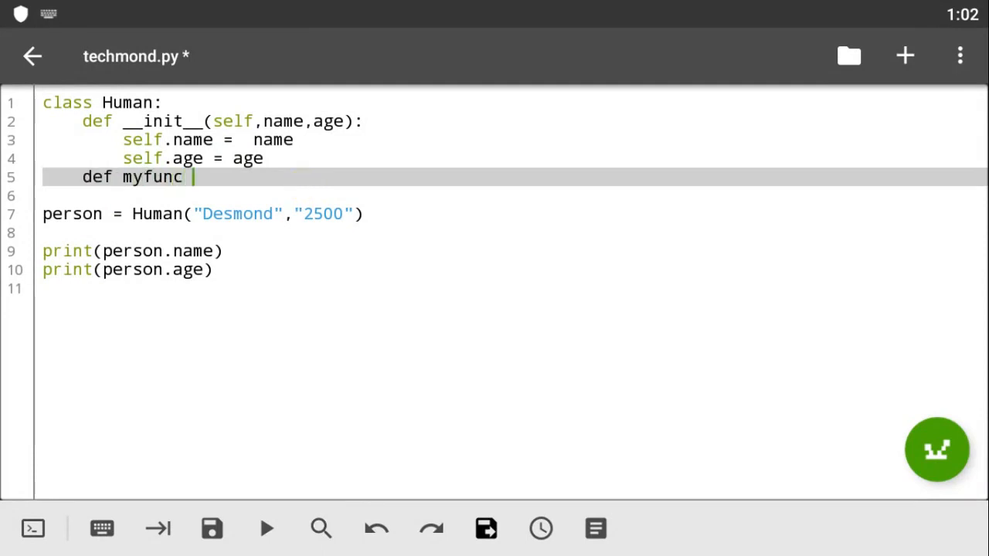
key(Backspace)
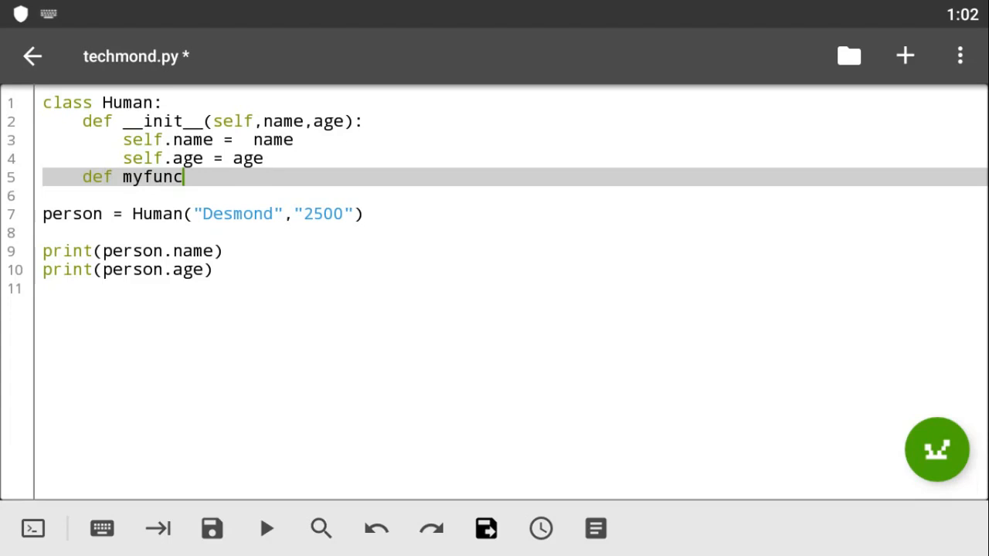
text((self))
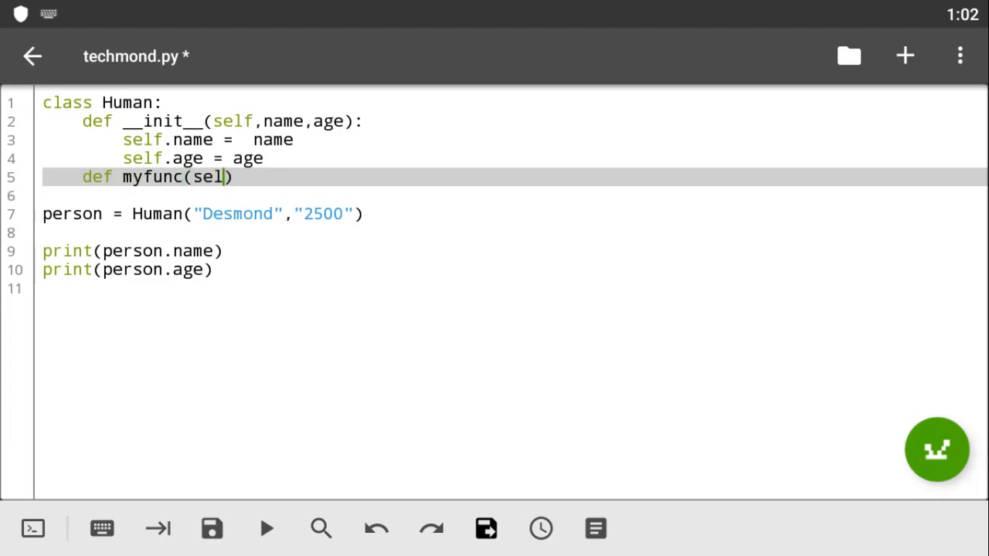
text(f)
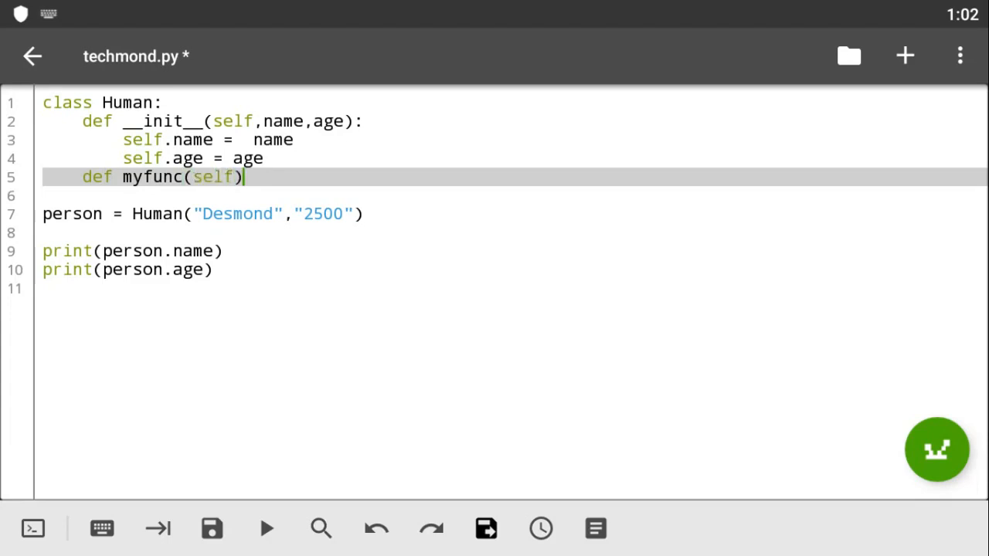
text(:)
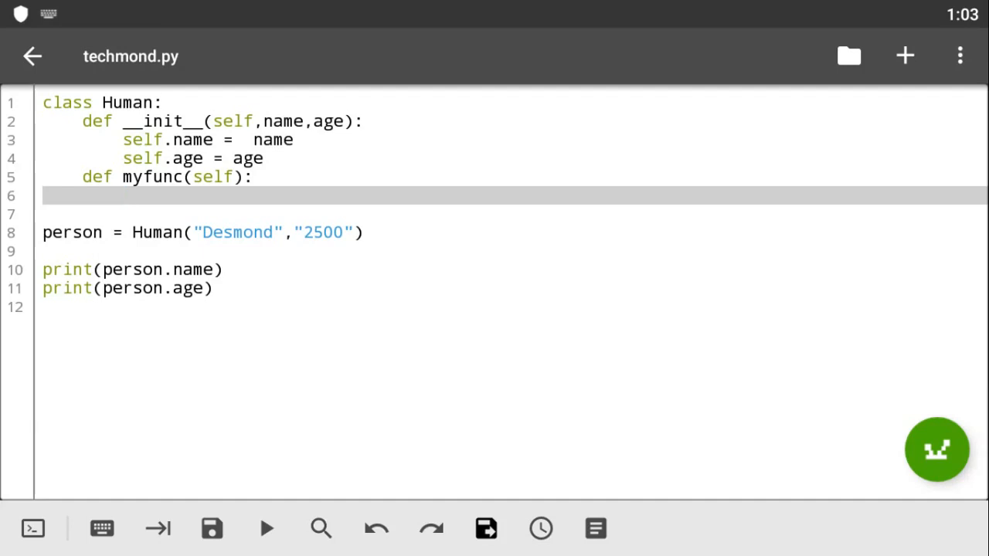
Make myfunc's body print("Holla AMIGO Youre a functiuon Alrighteee!")
text(p)
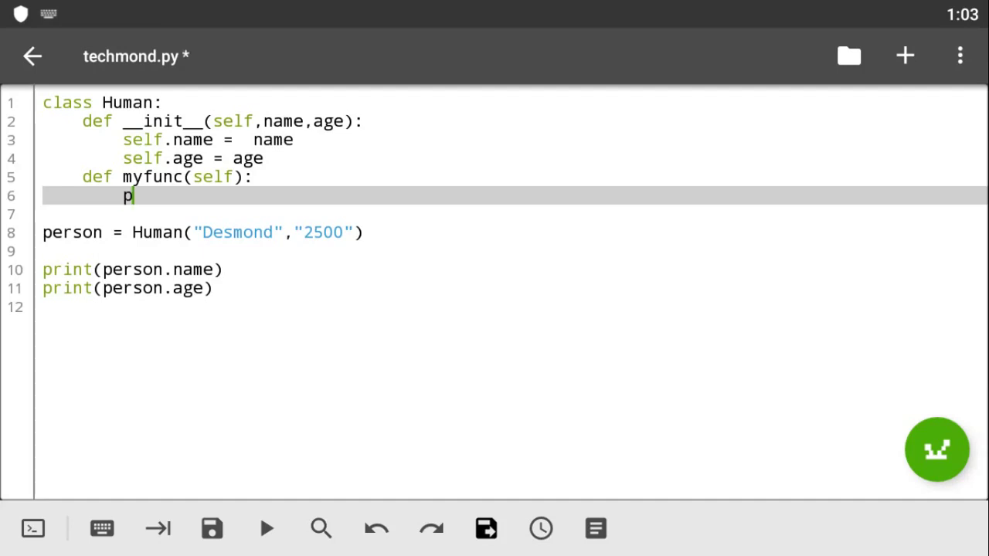
text(rint()
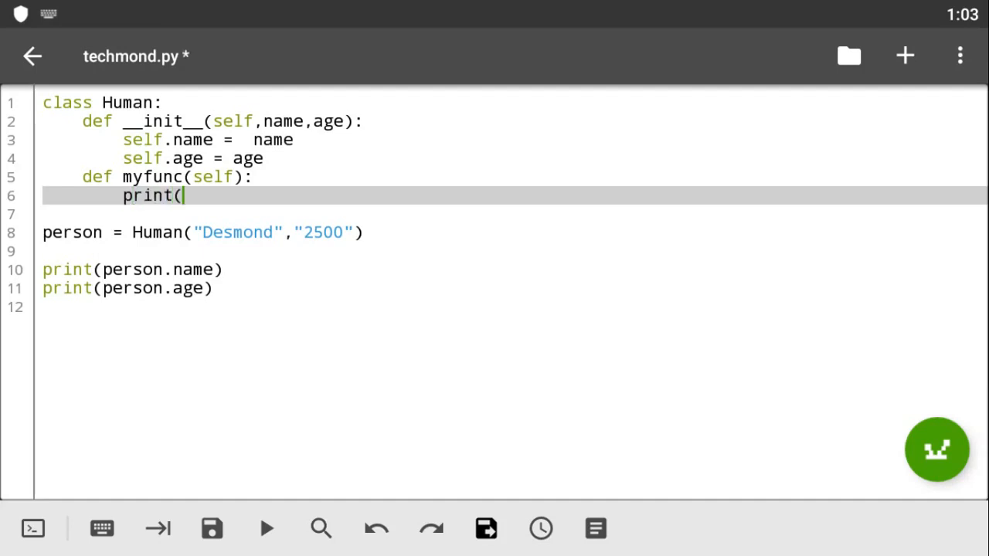
text("")
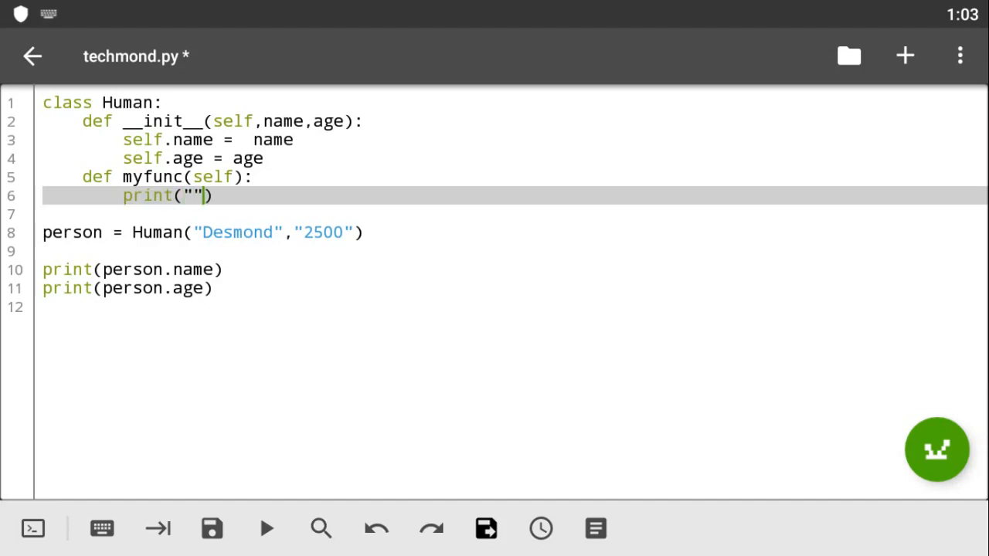
text(Holls)
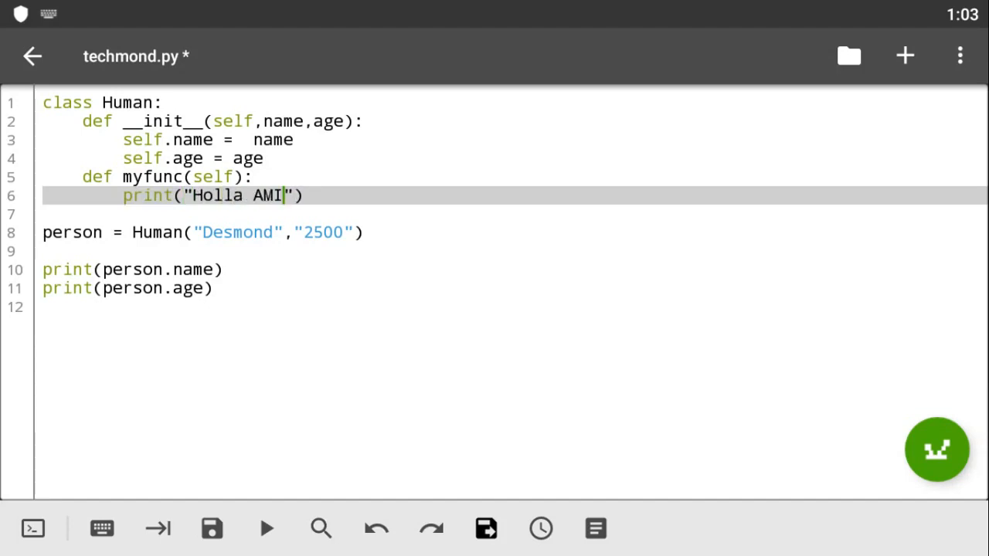
text(GO Y)
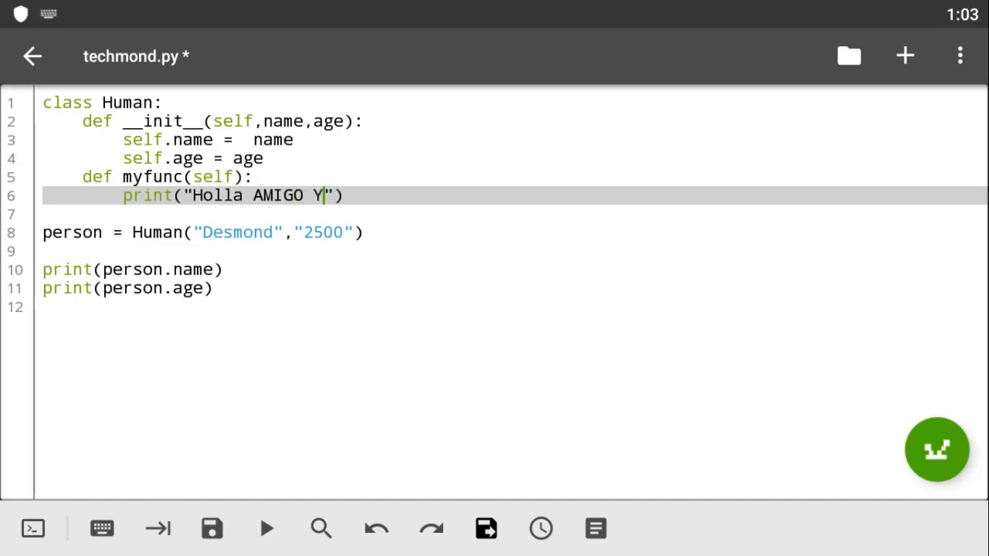
text(oure a f)
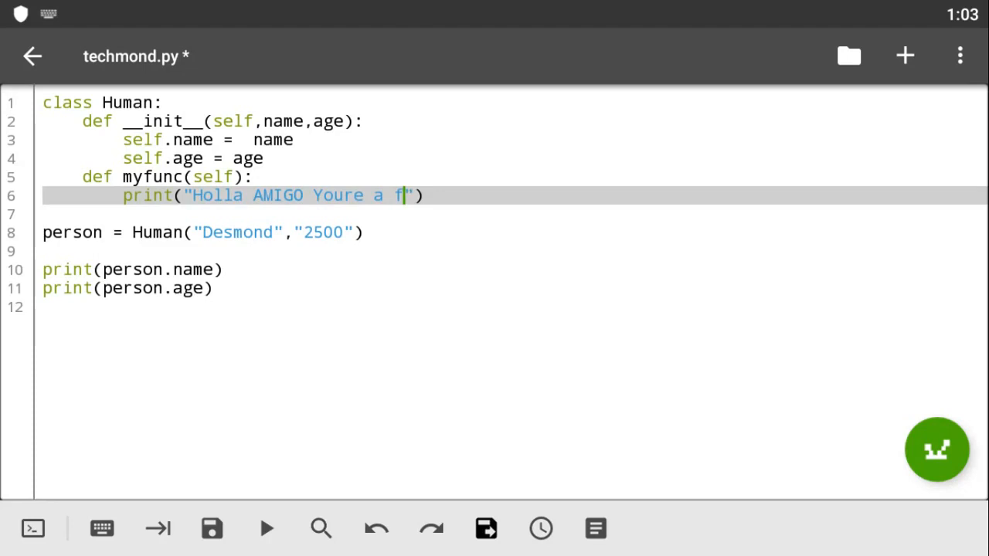
text(unc)
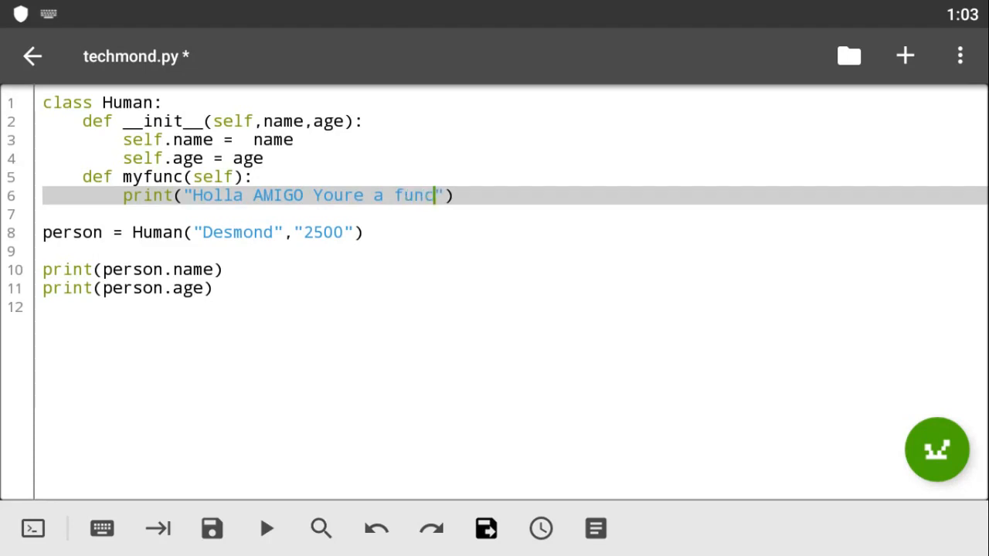
text(tiuon!)
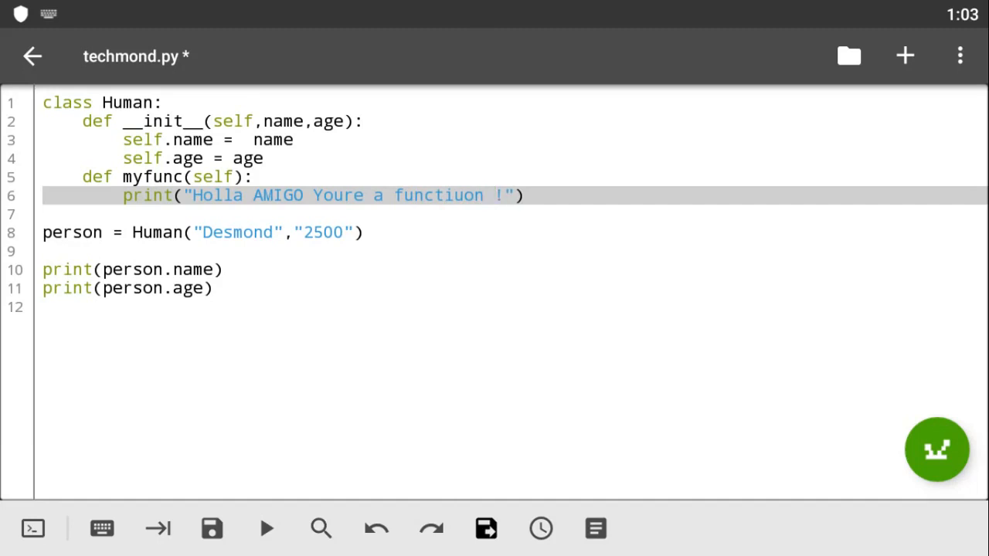
text(Alright)
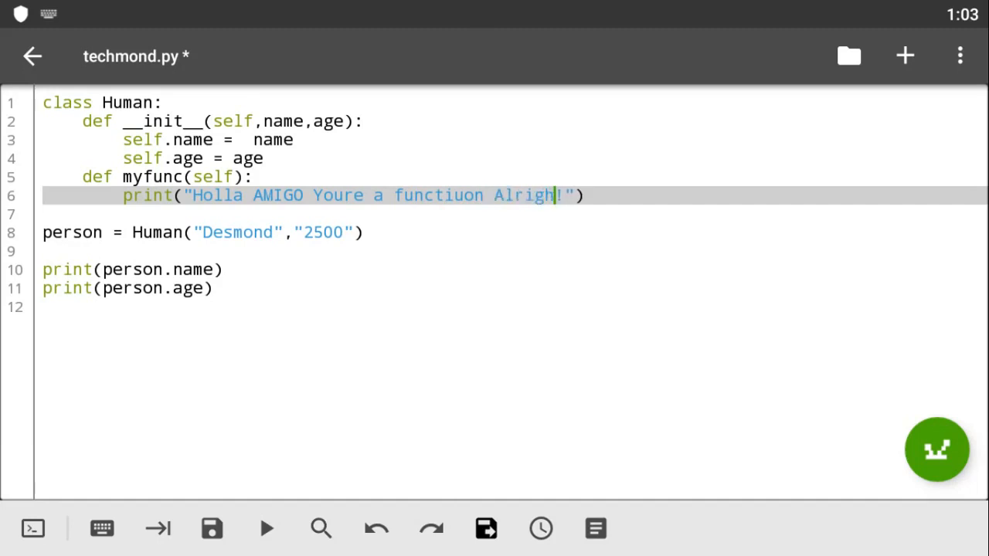
text(te)
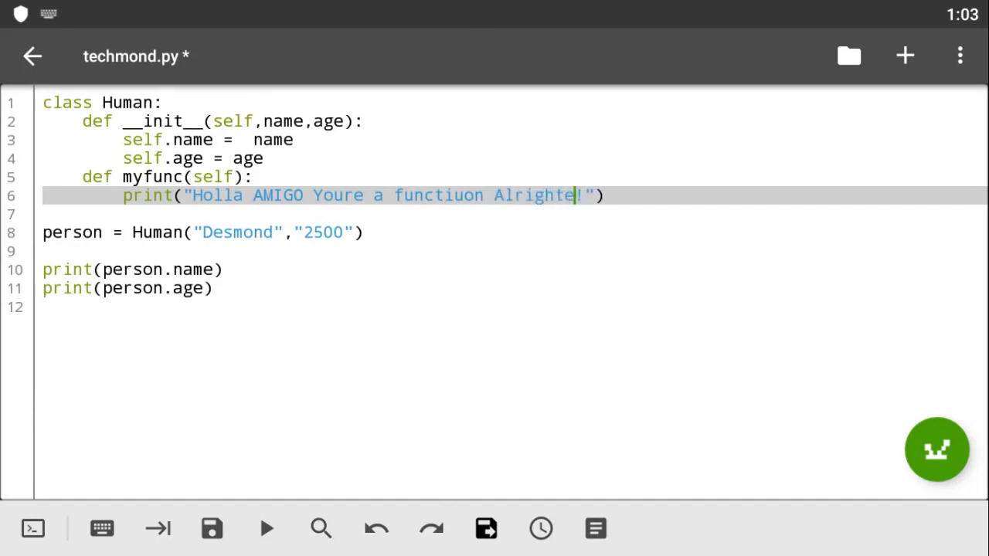
text(ee)
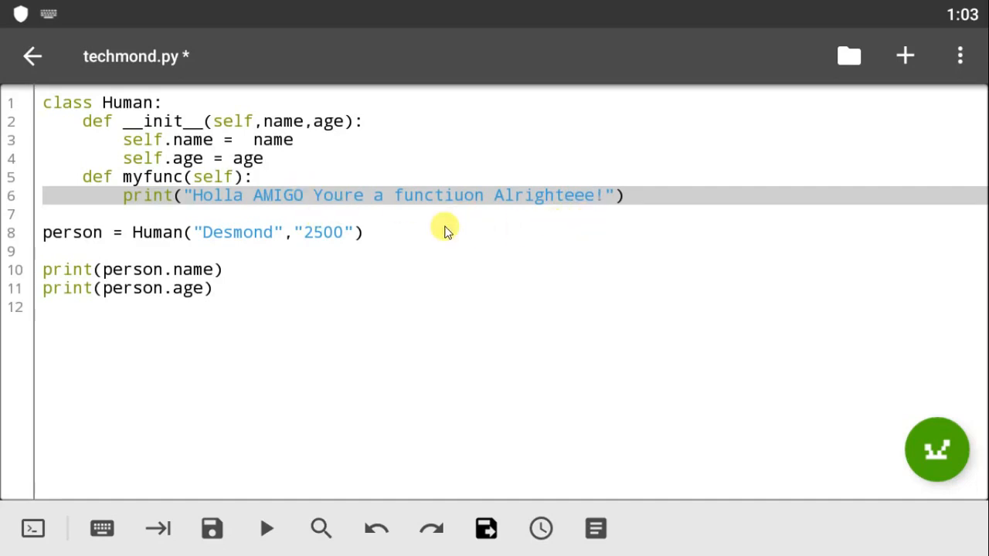
mouse_move(193, 203)
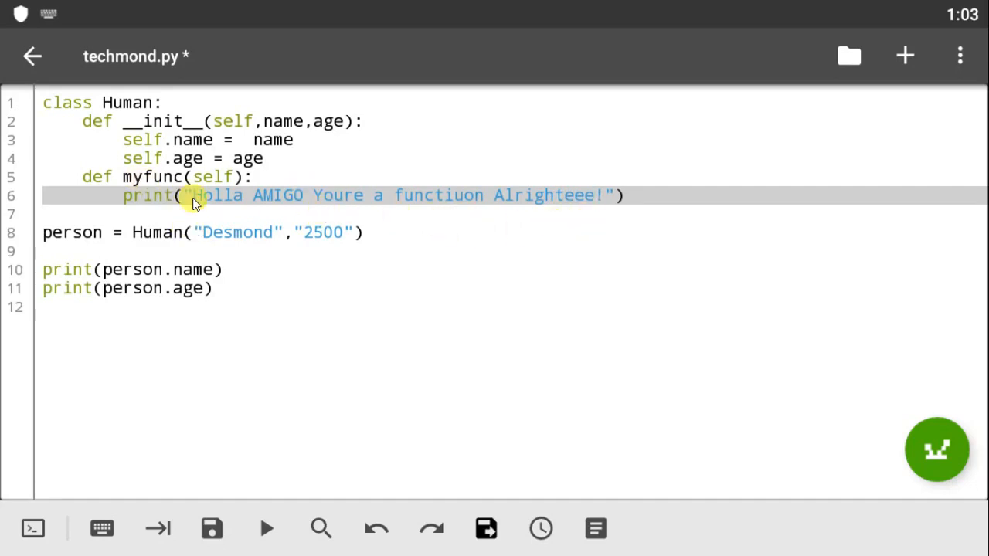
mouse_move(394, 209)
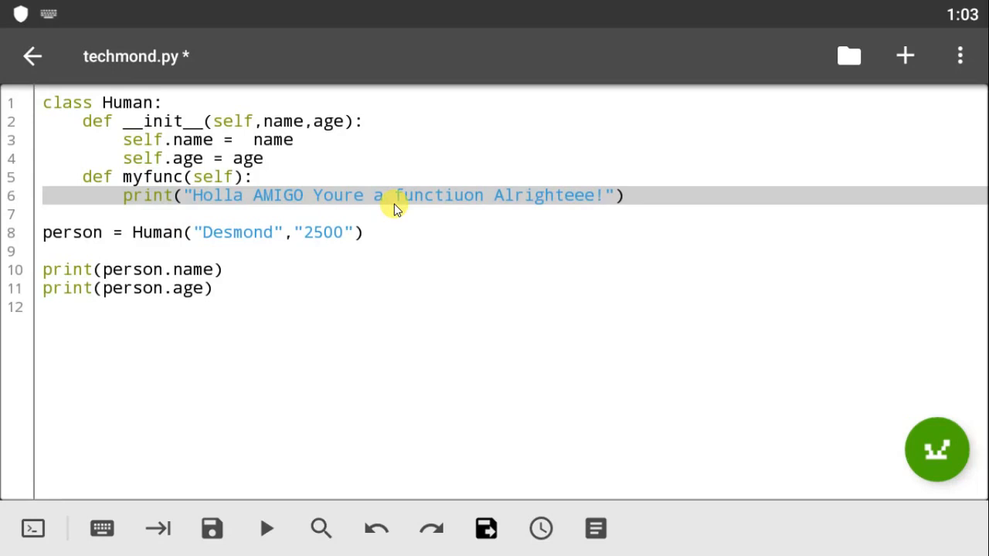
mouse_move(423, 201)
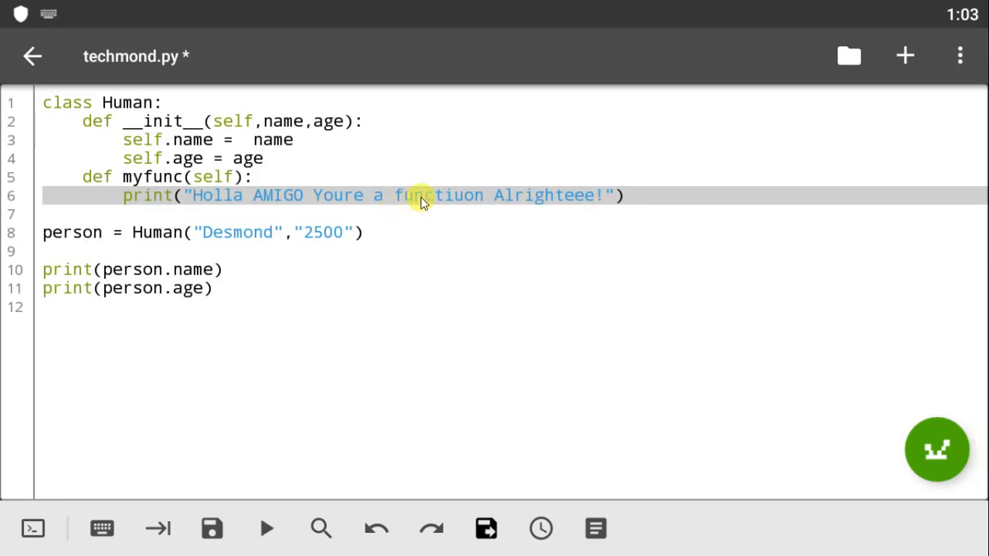
mouse_move(523, 195)
text(, )
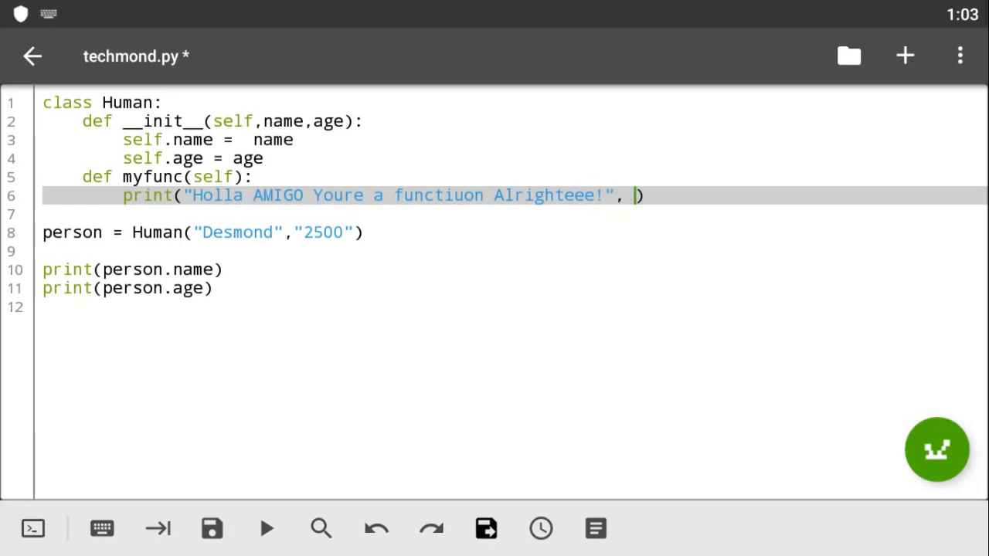
Append self.name as a second argument to the greeting print
text(self.na)
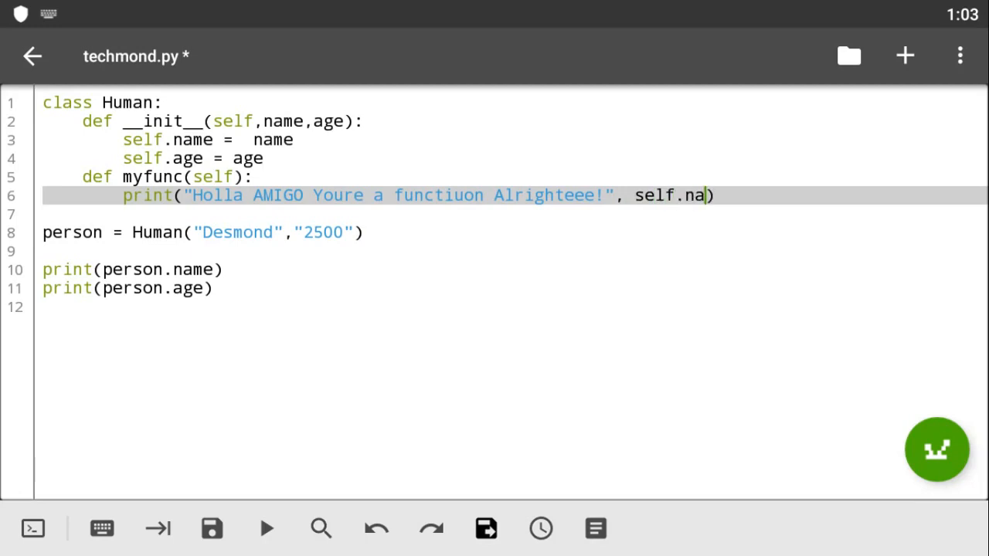
text(me)
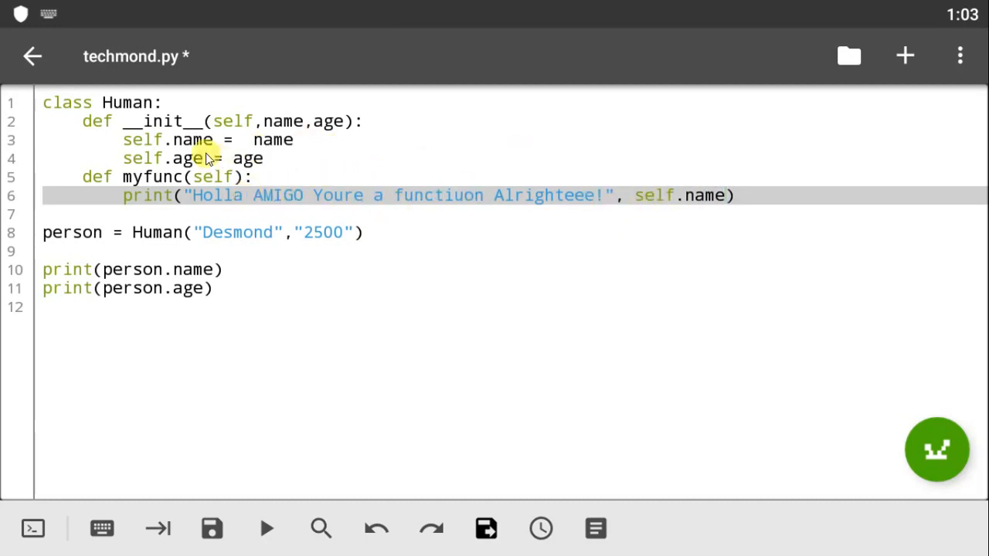
mouse_move(380, 195)
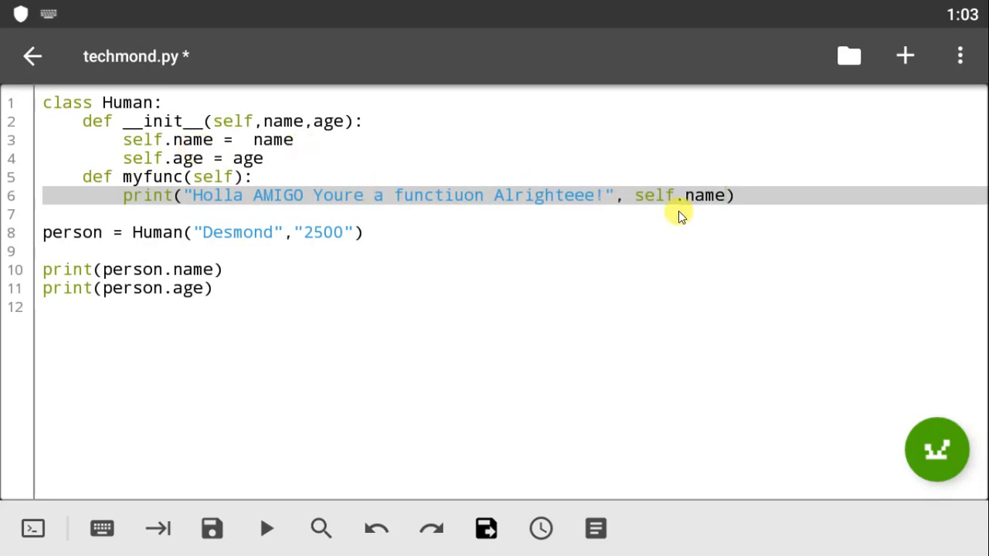
mouse_move(709, 232)
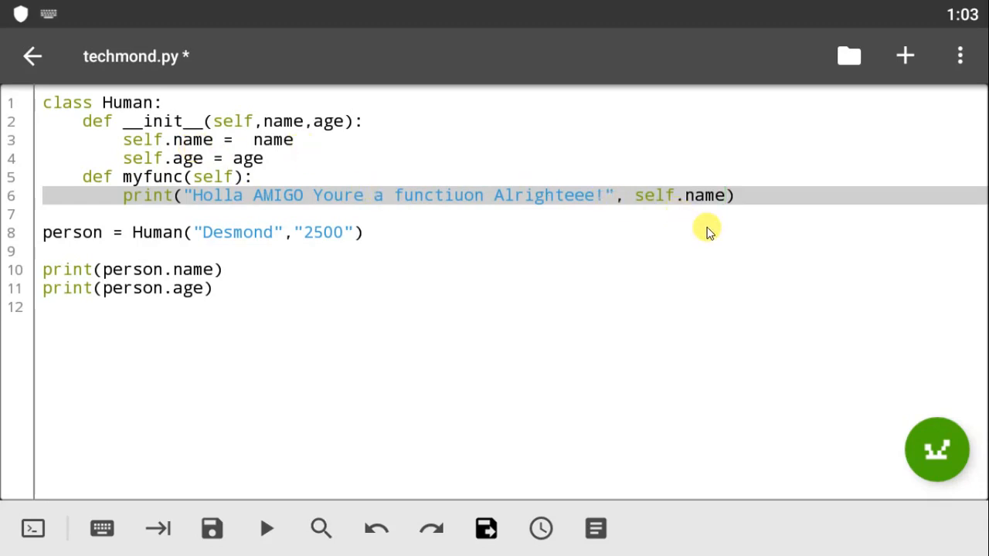
mouse_move(686, 244)
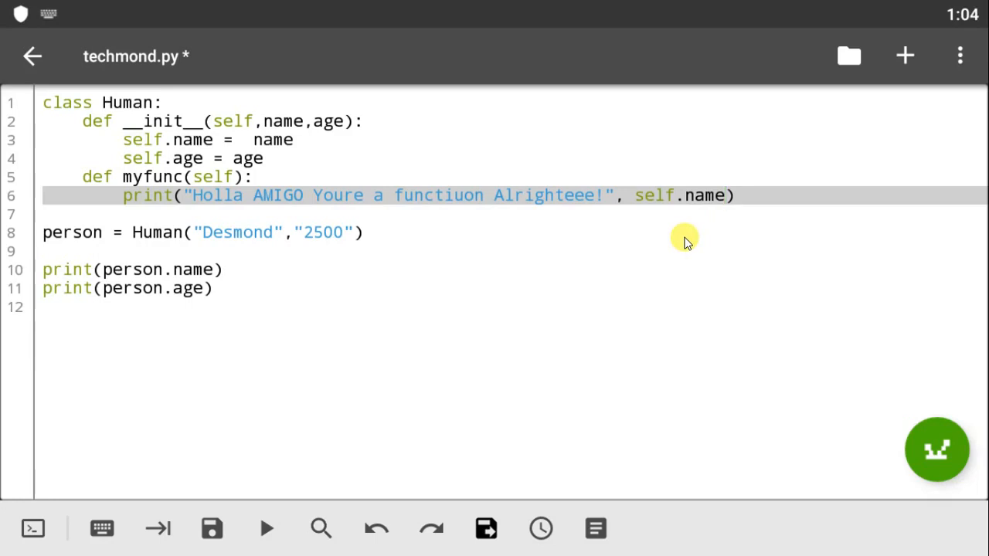
mouse_move(244, 516)
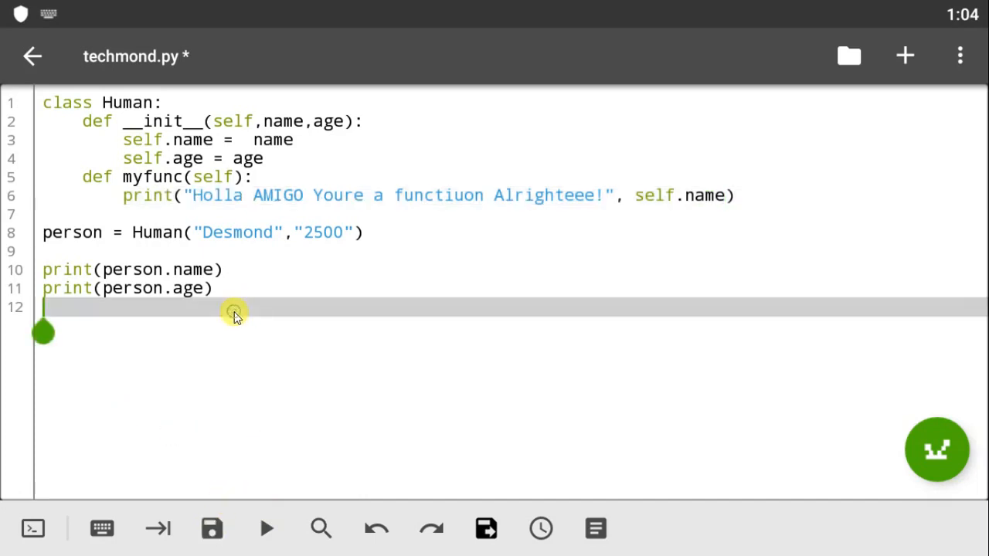
Add the line person.myfunc() at the end of the script and save techmond.py
text(m)
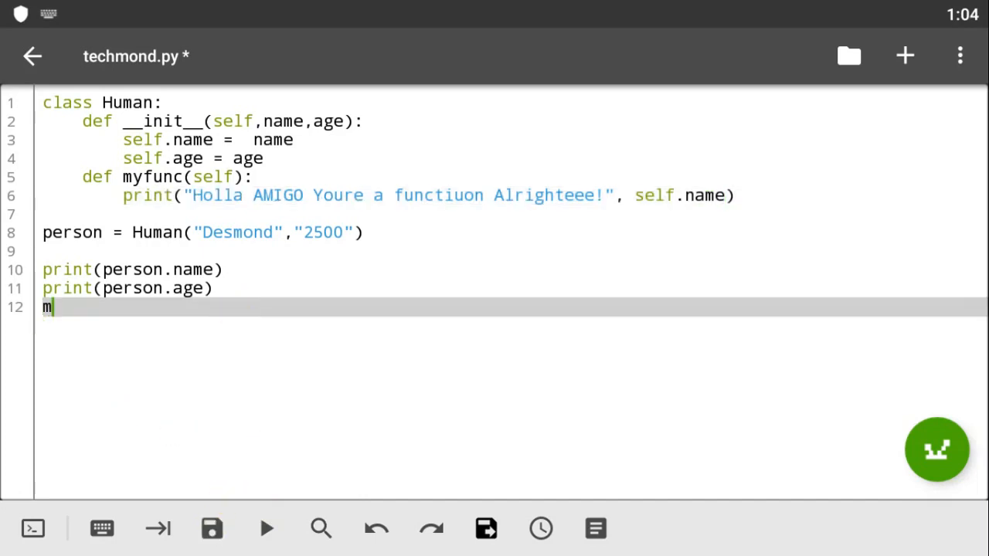
text(yfunc)
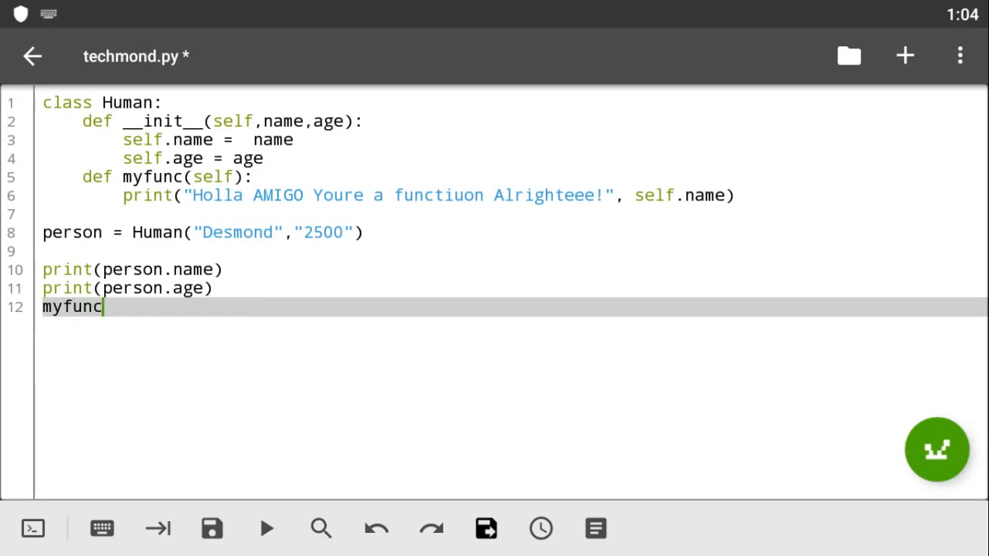
mouse_move(198, 224)
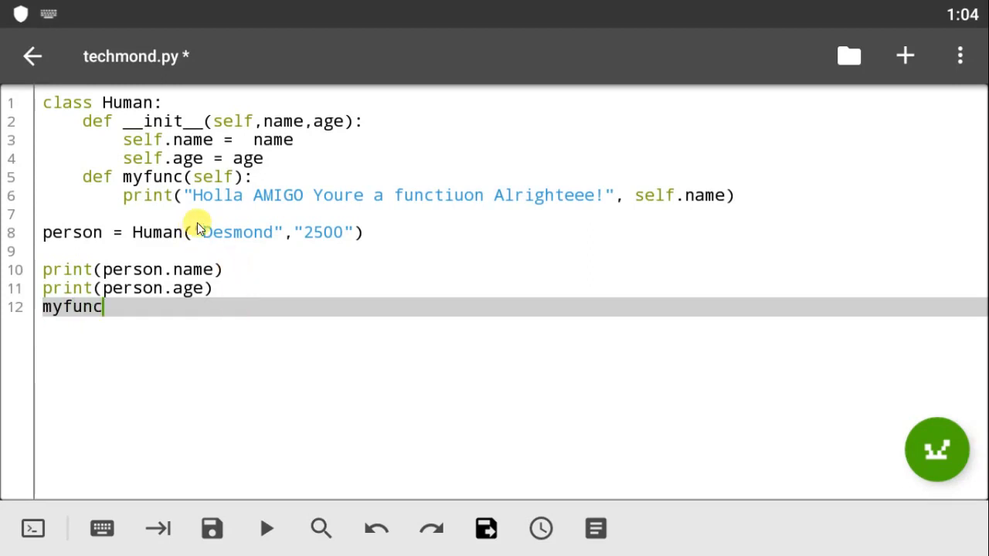
text(())
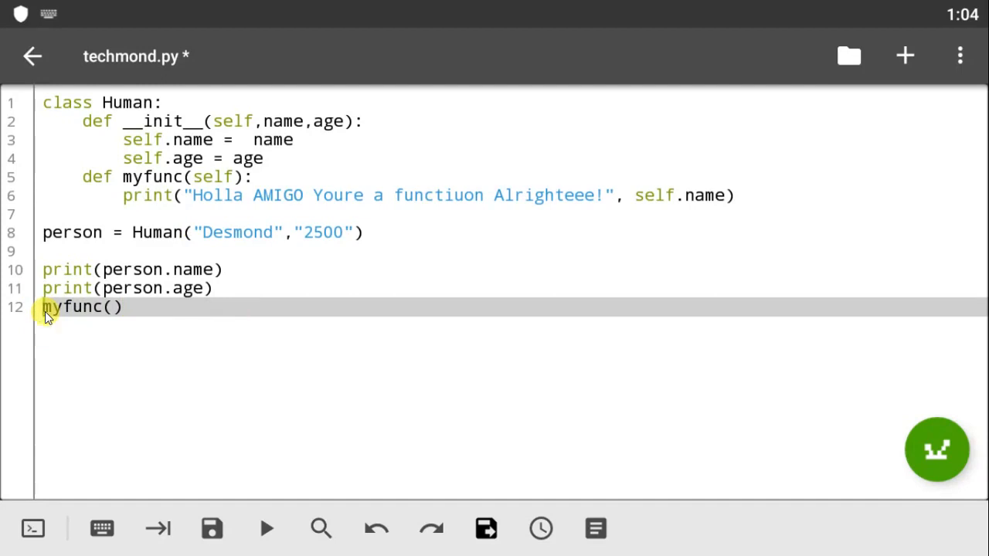
text(person.)
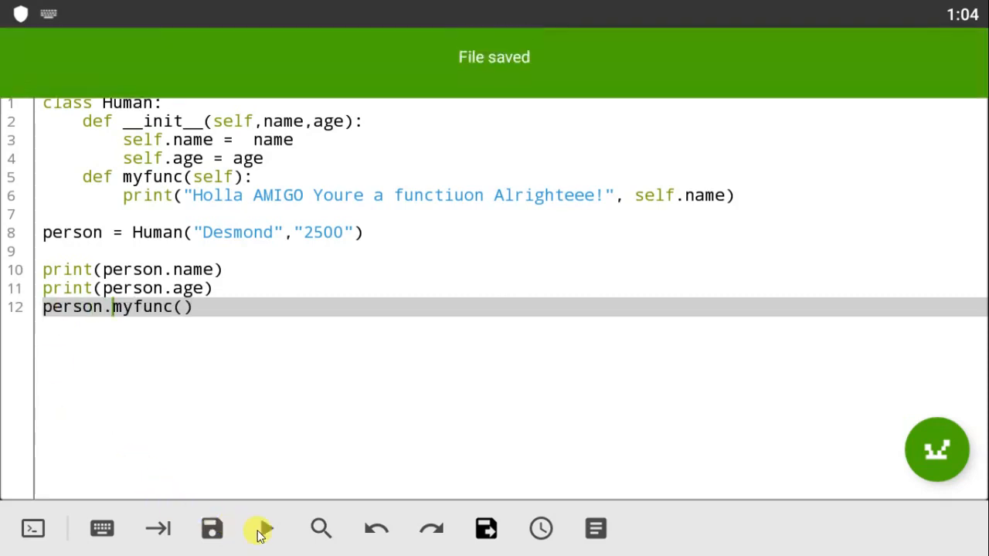
Run techmond.py so the terminal prints Desmond, 2500 and the greeting with Desmond
click(259, 529)
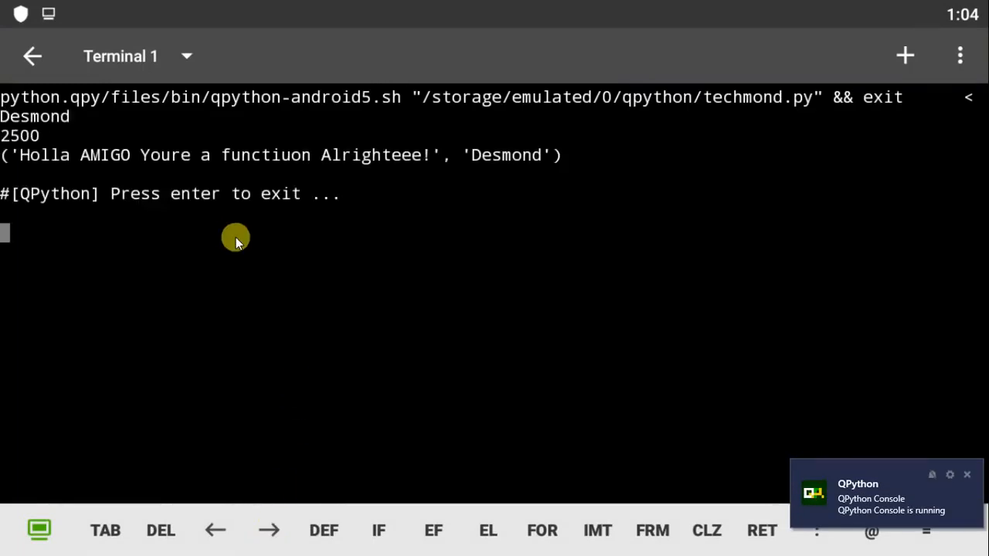
mouse_move(358, 162)
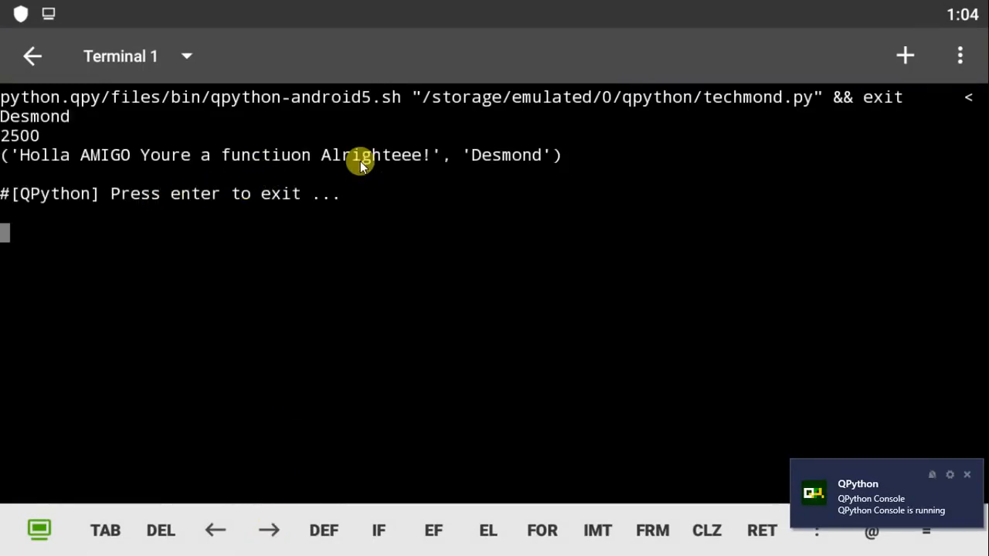
mouse_move(183, 56)
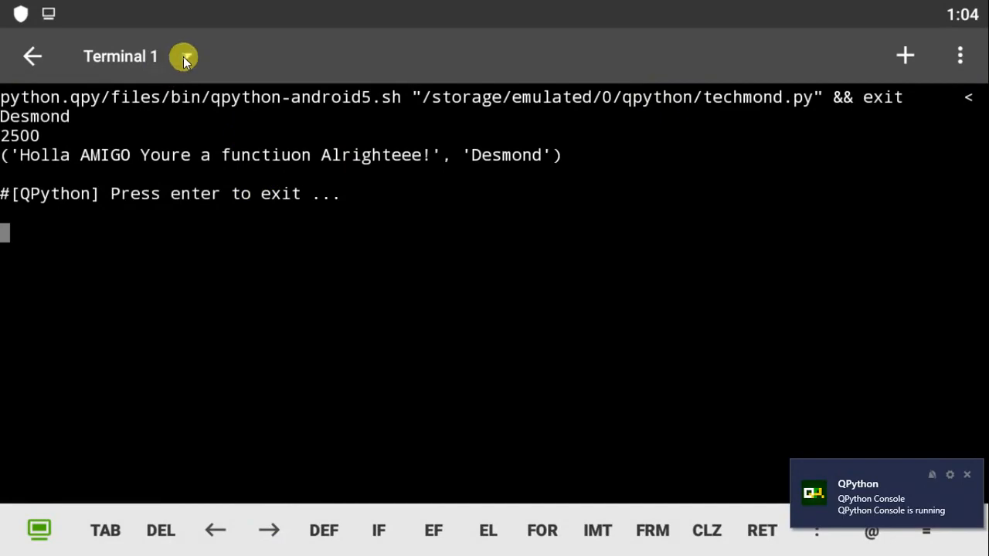